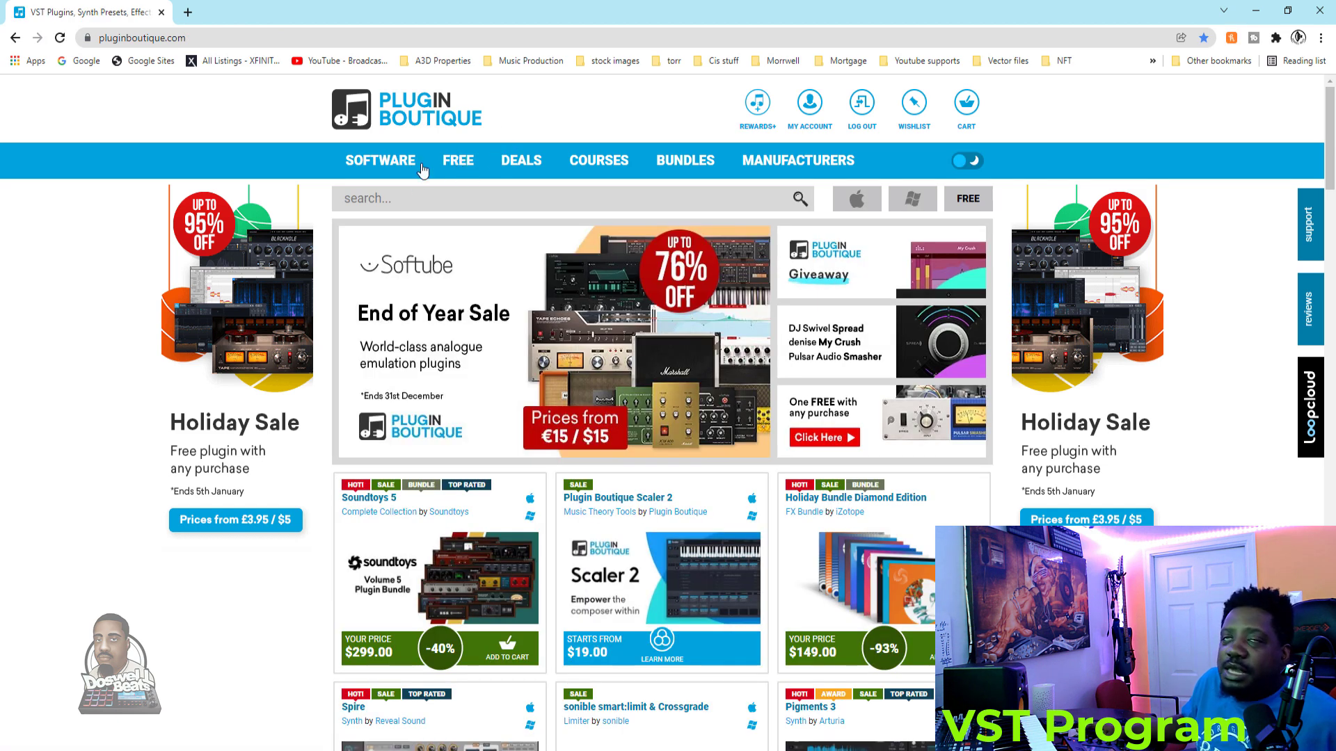
{"action": "mouse_move", "coordinate": [430, 167]}
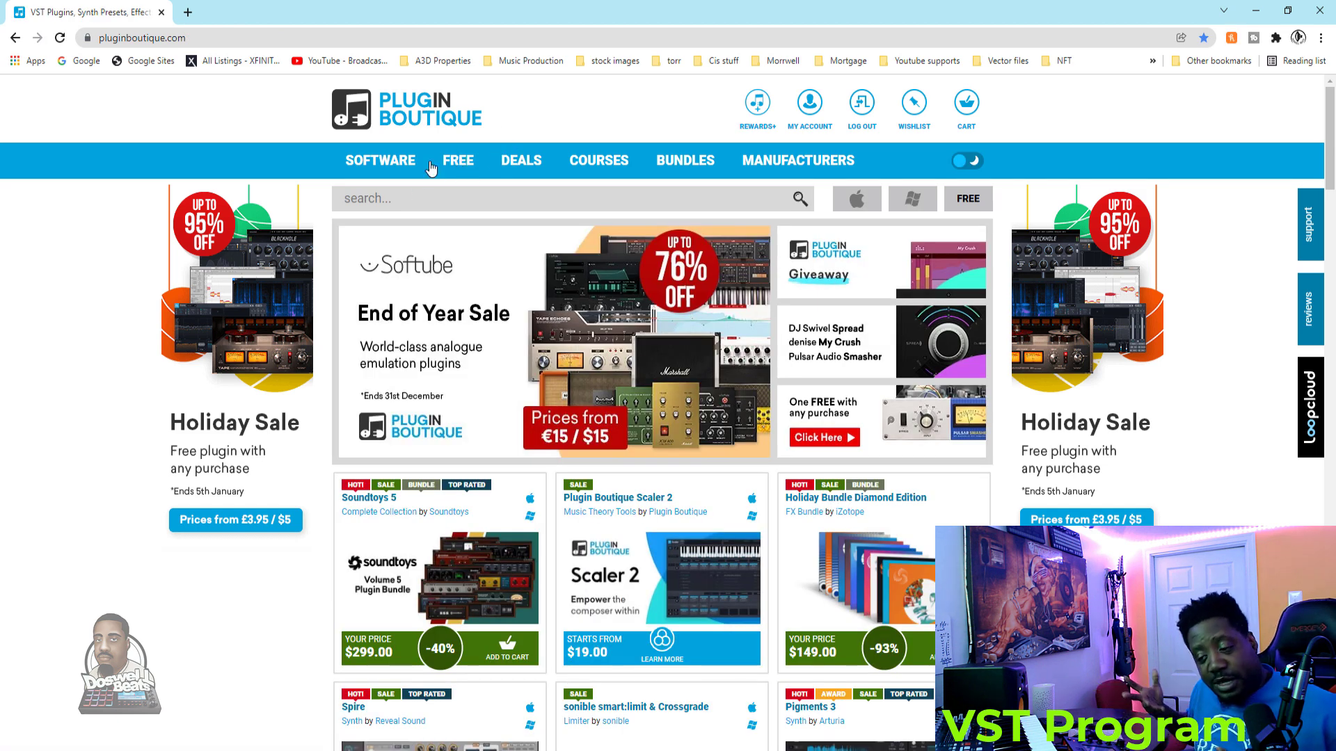
{"action": "mouse_move", "coordinate": [823, 91]}
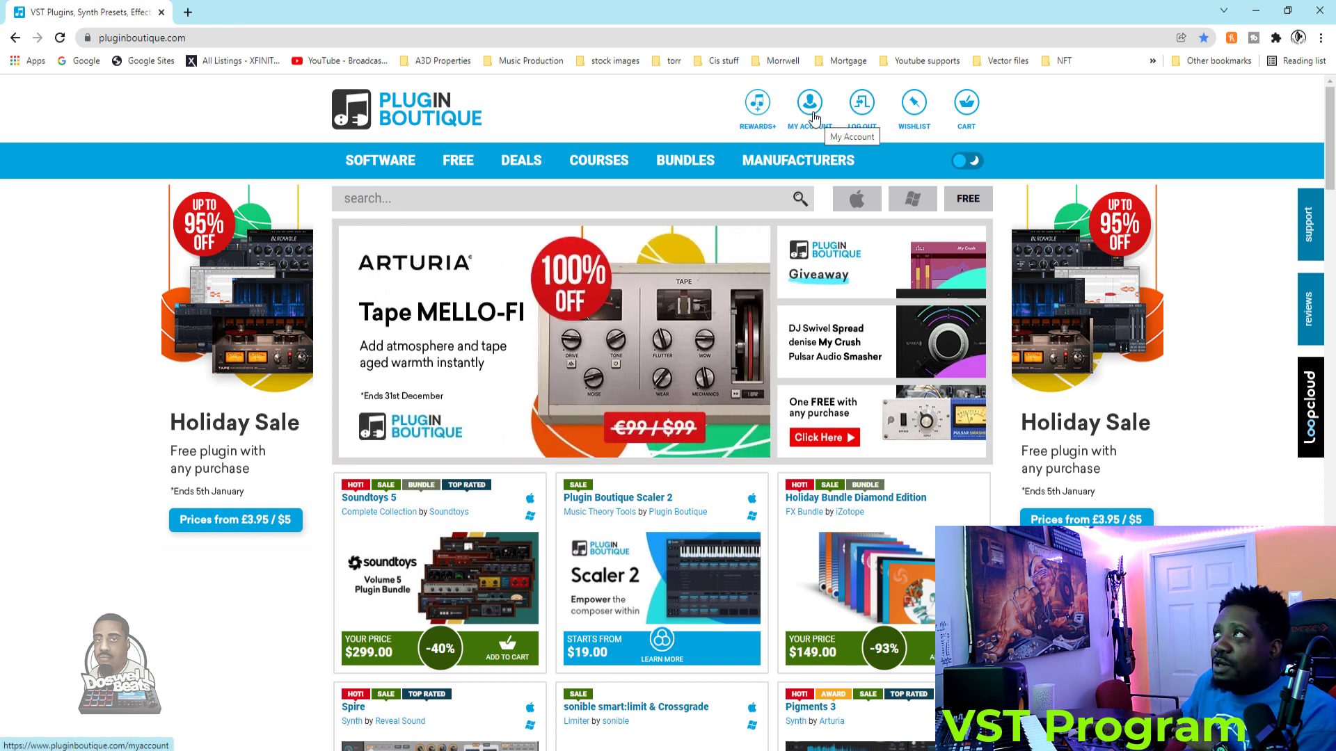
{"action": "mouse_move", "coordinate": [389, 160]}
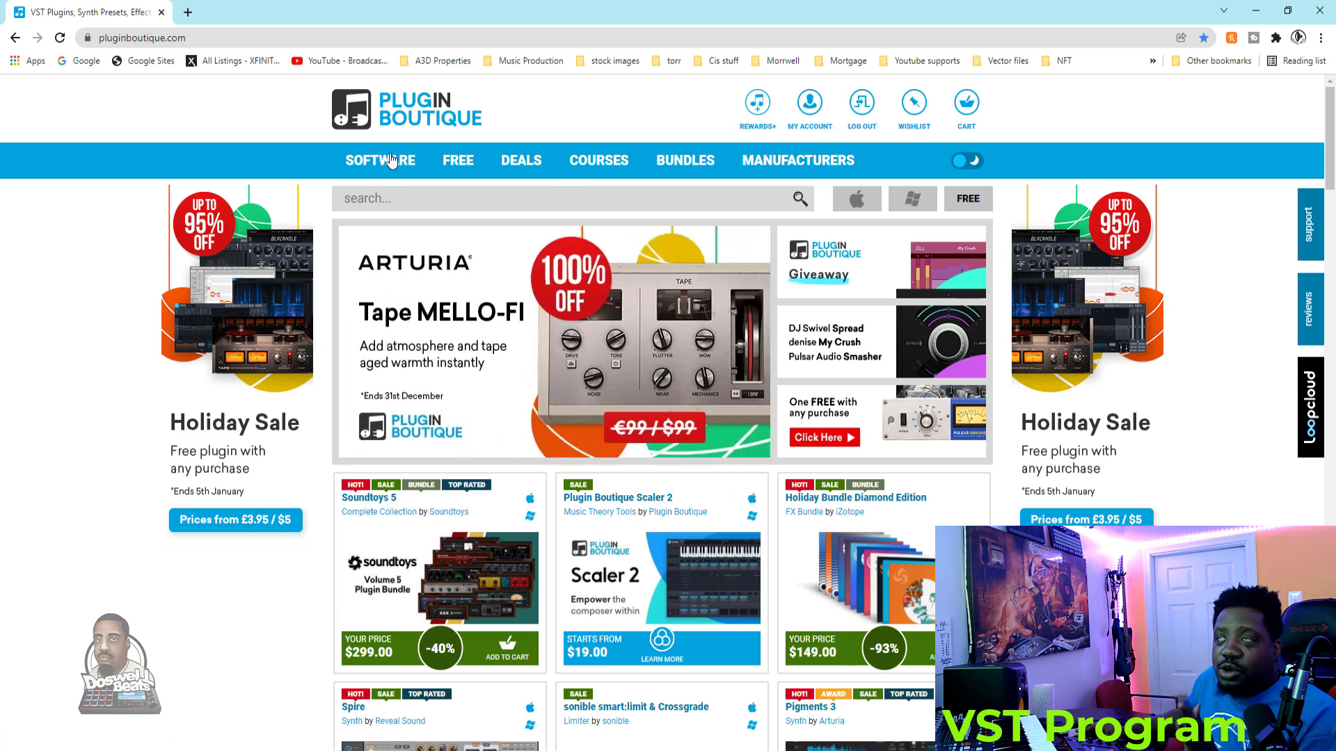
- Show Plugin Boutique's free Synth plugins, including Odin 2 and Surrealistic MG-1 Plus
{"action": "left_click", "coordinate": [458, 160]}
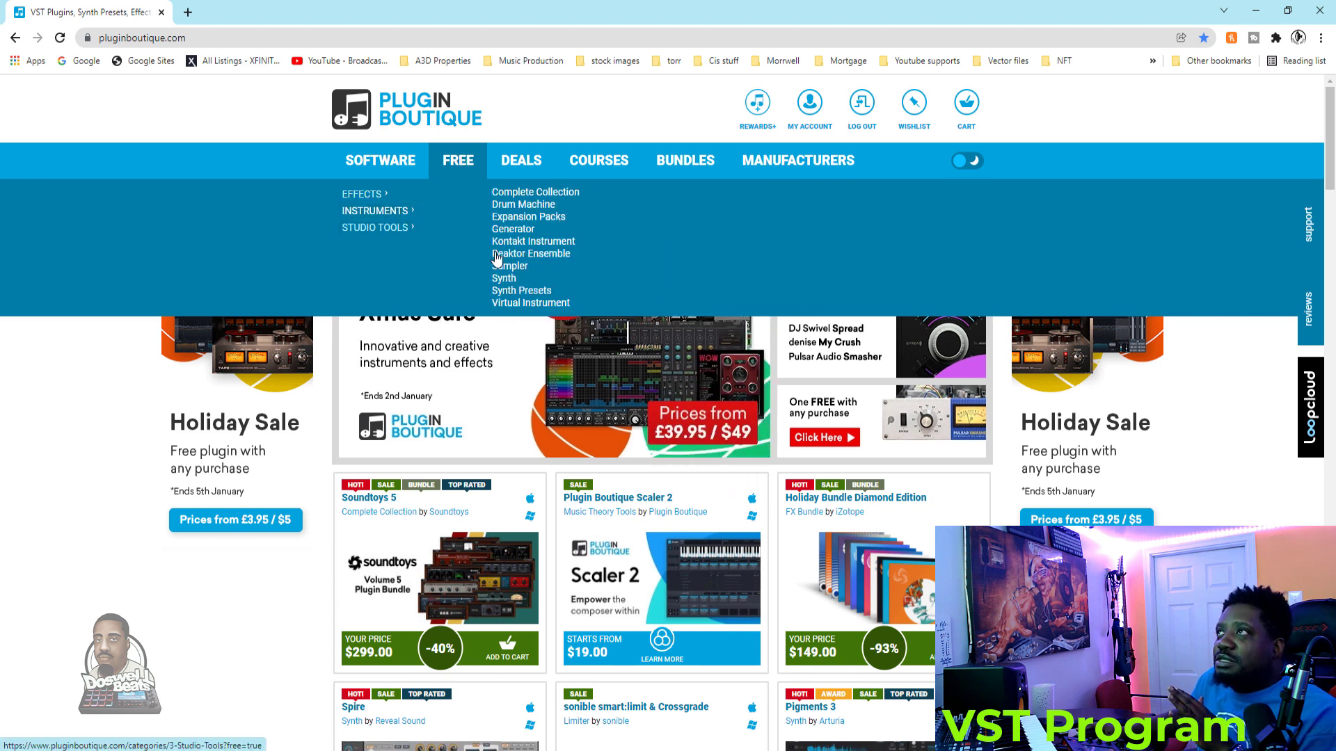
{"action": "left_click", "coordinate": [504, 279]}
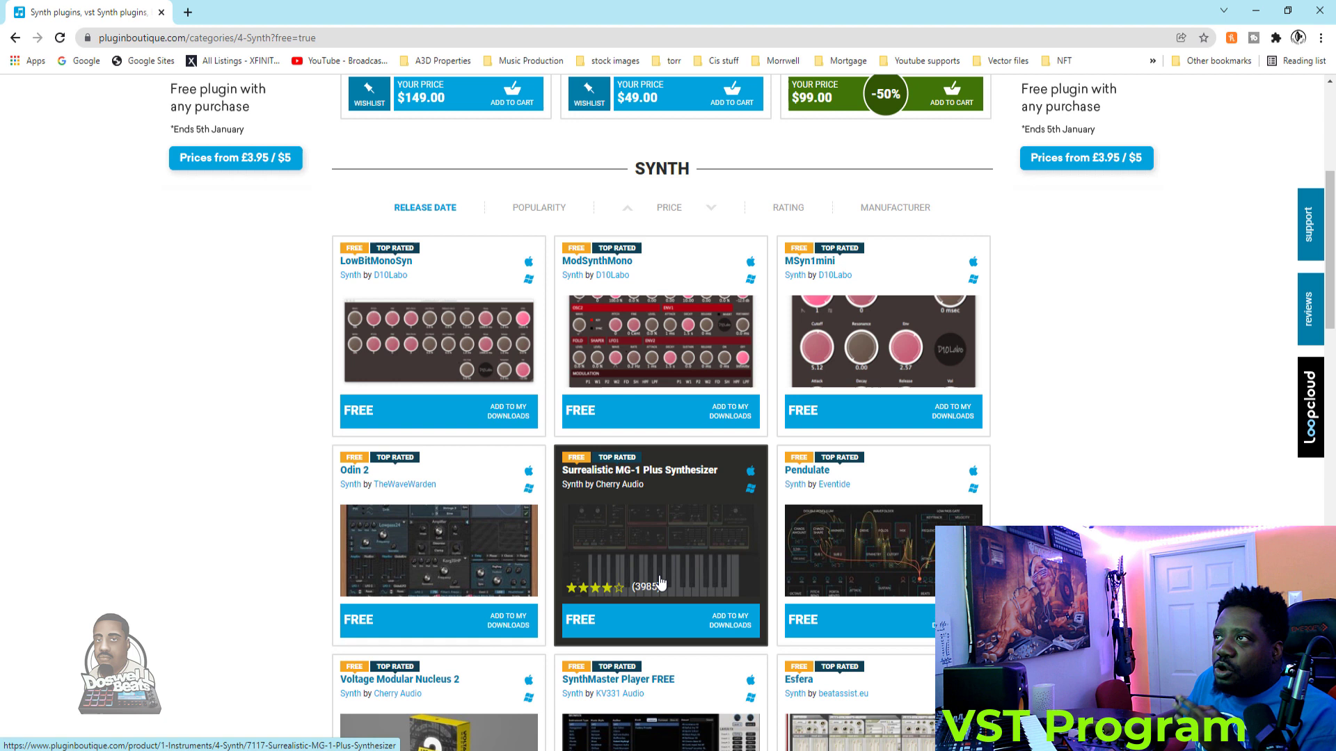
{"action": "mouse_move", "coordinate": [662, 585]}
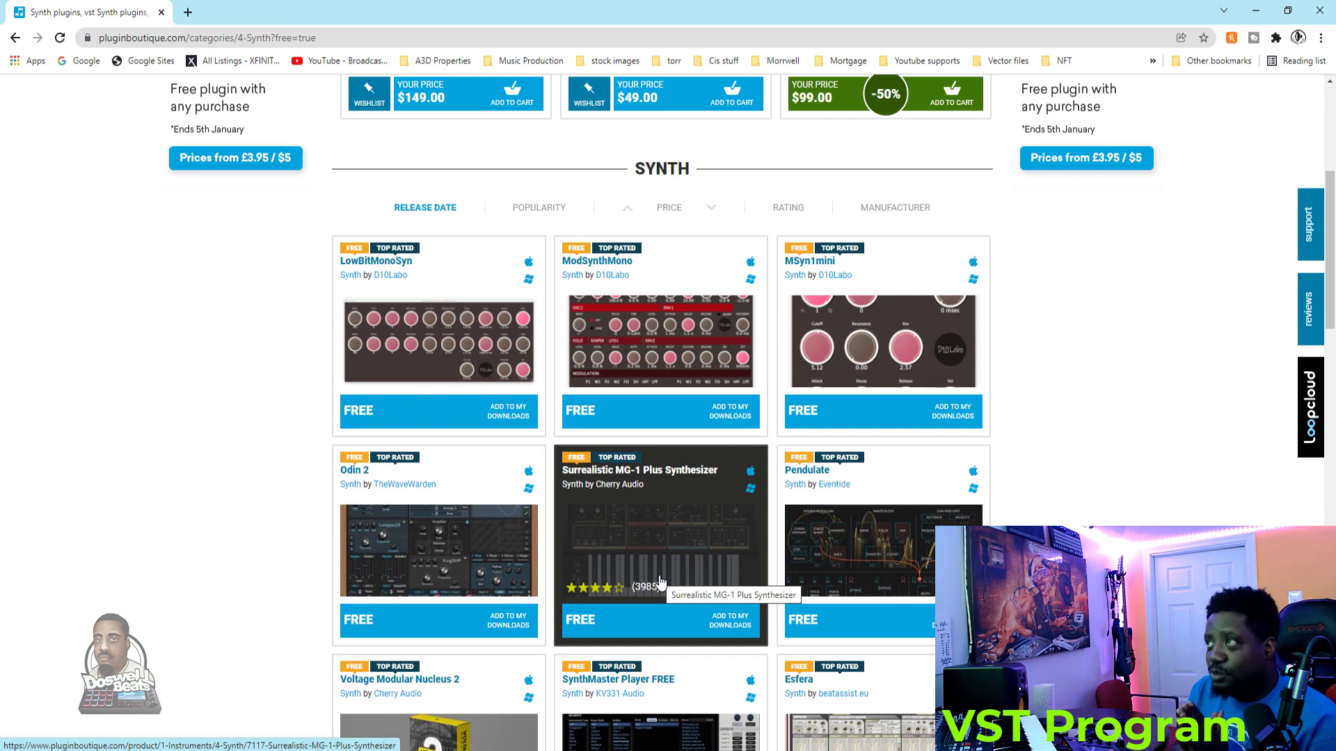
{"action": "mouse_move", "coordinate": [673, 509]}
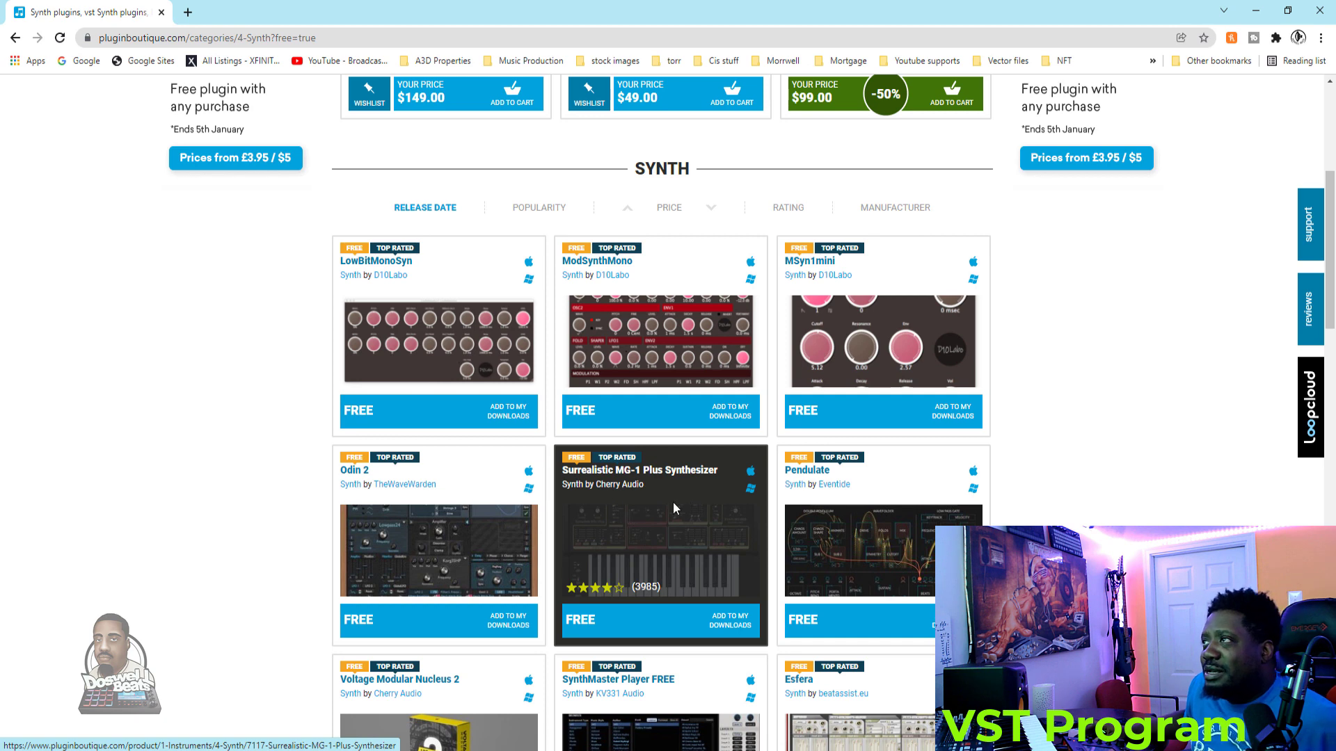
{"action": "mouse_move", "coordinate": [650, 535]}
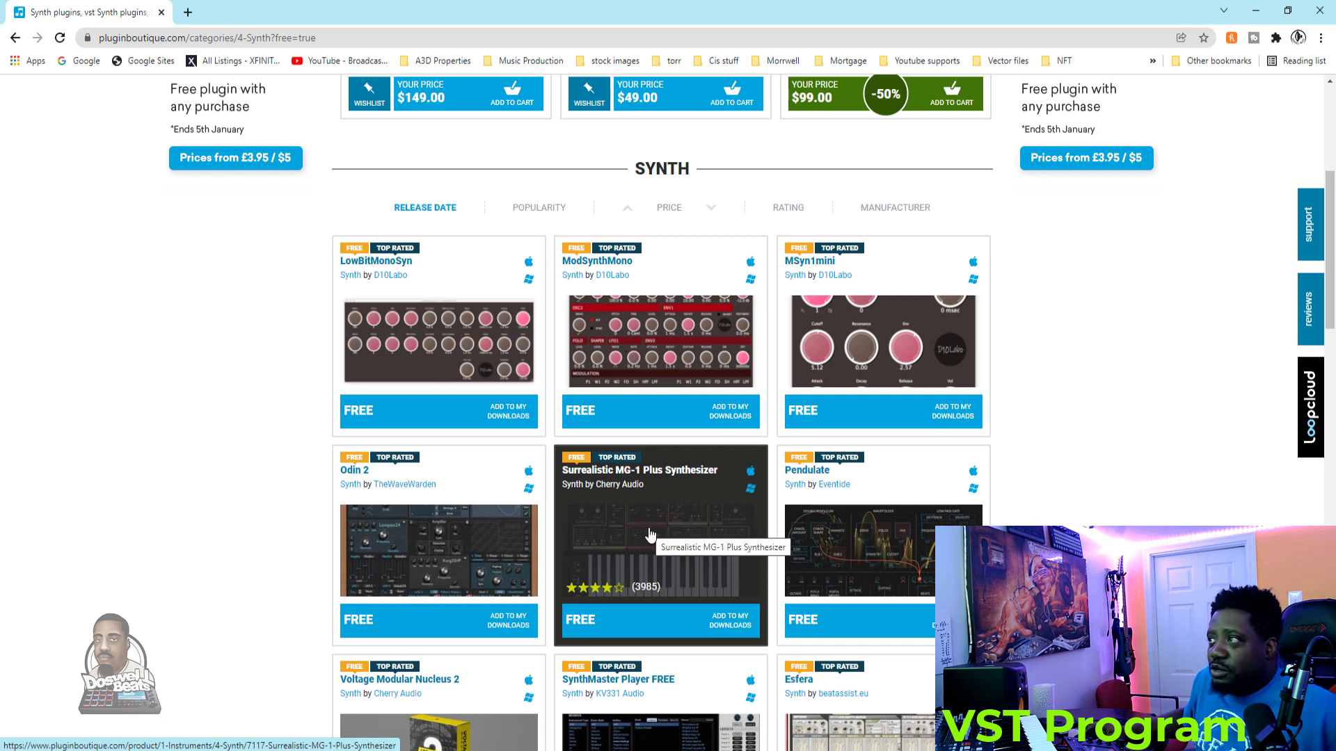
- Review the Surrealistic MG-1 Plus product page's features and 64-bit-only system requirements
{"action": "left_click", "coordinate": [661, 550]}
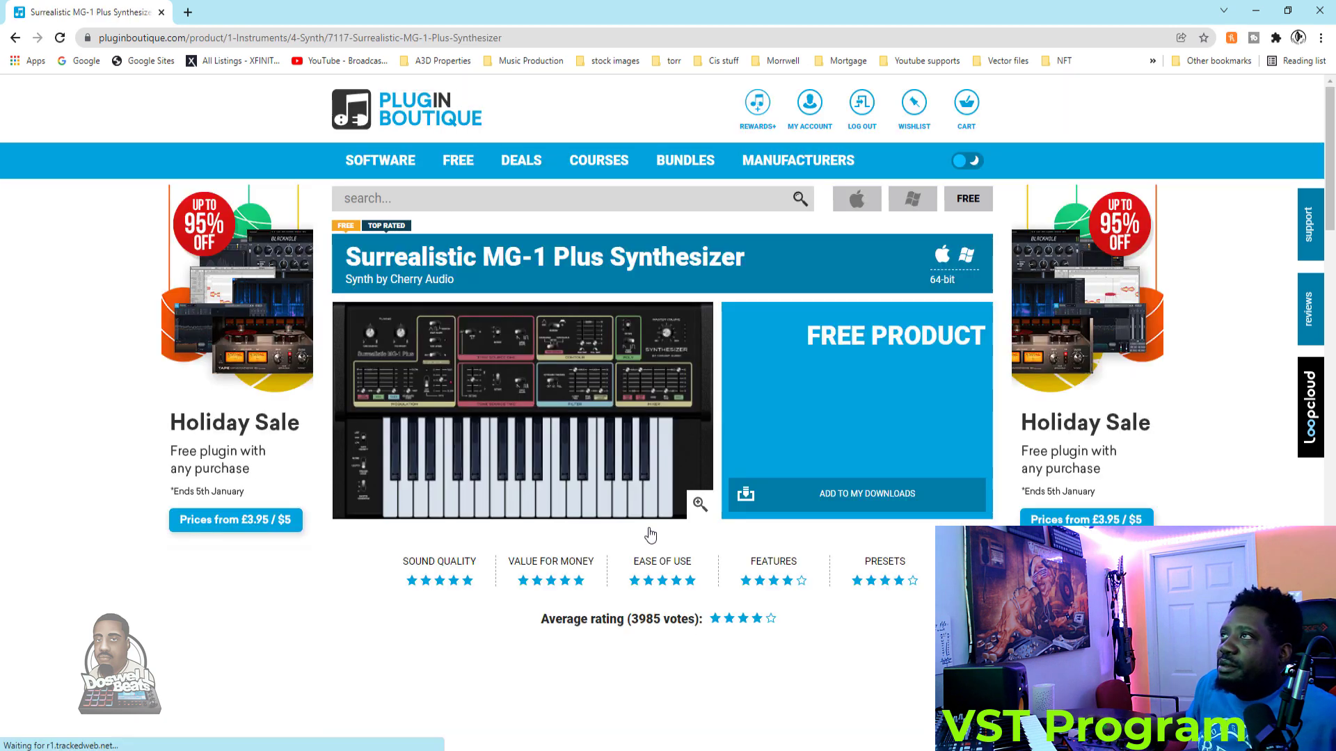
{"action": "scroll", "scroll_direction": "down", "scroll_amount": 3}
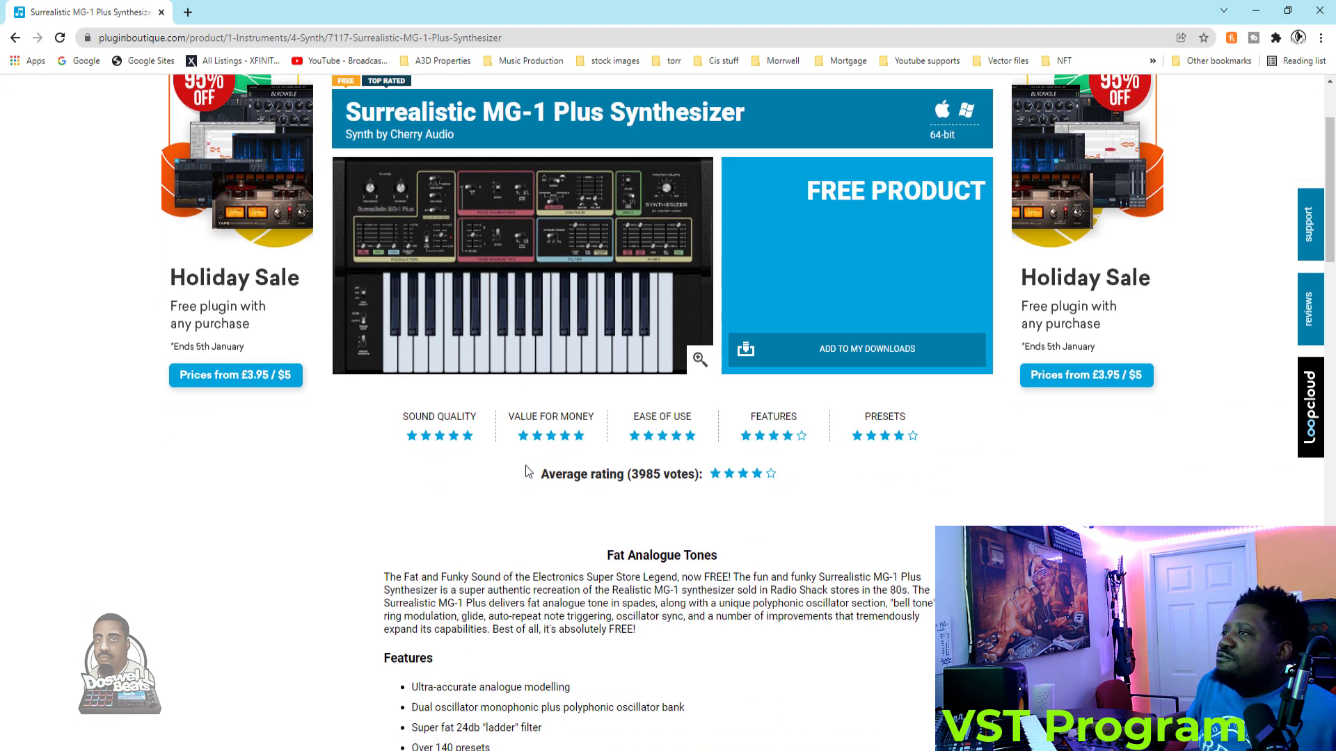
{"action": "scroll", "scroll_direction": "down", "scroll_amount": 3}
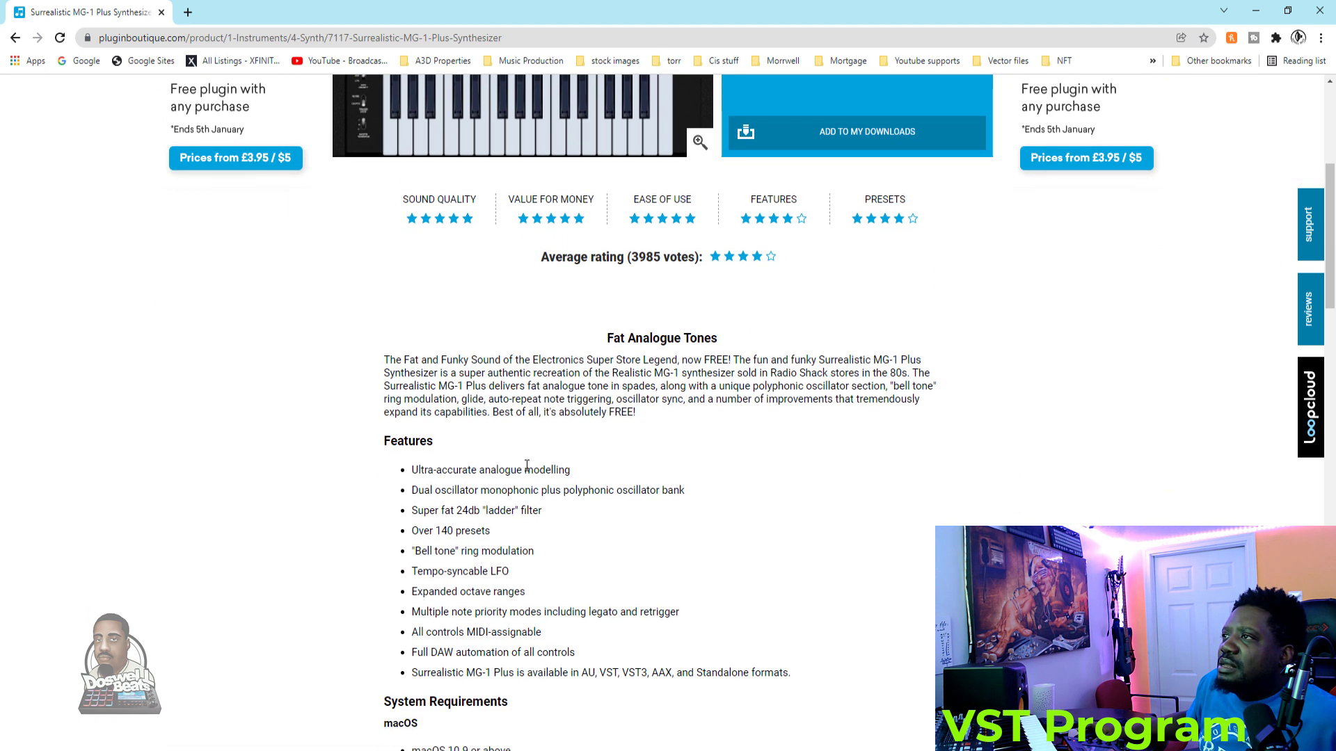
{"action": "scroll", "scroll_direction": "down", "scroll_amount": 3}
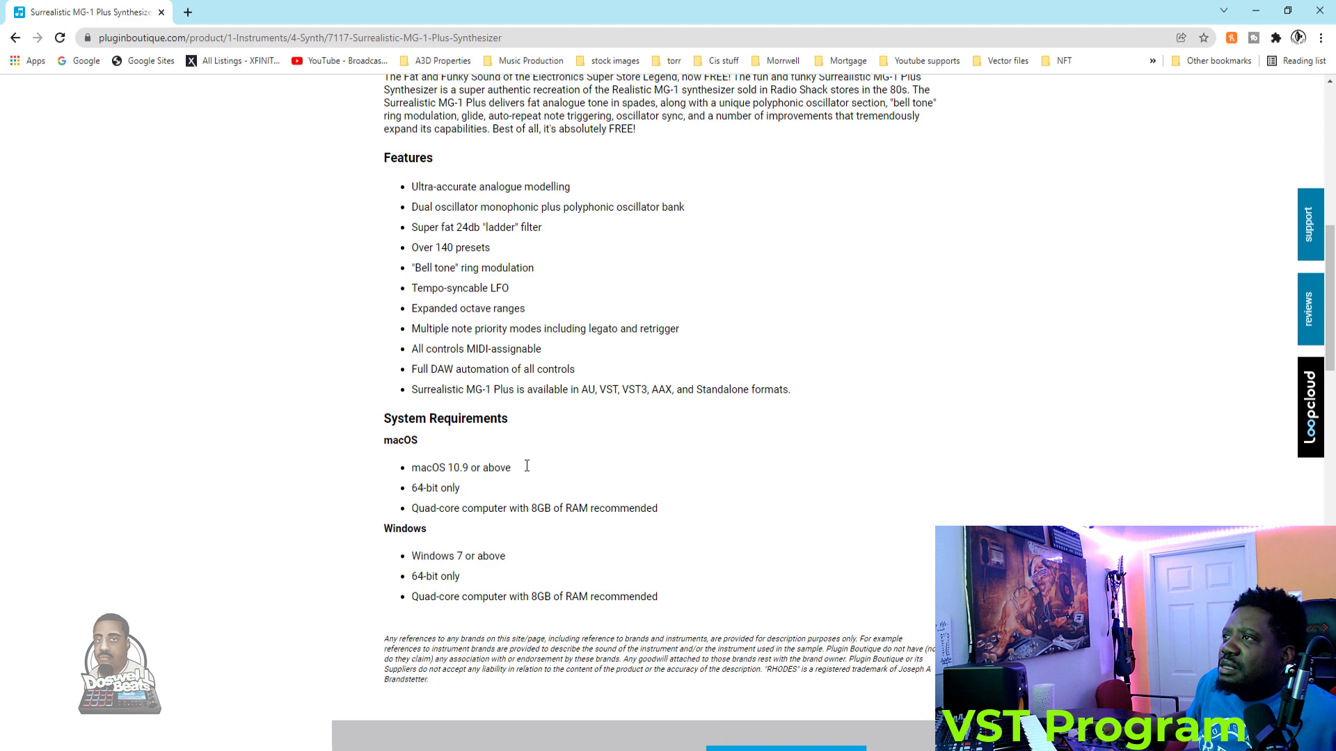
{"action": "scroll", "scroll_direction": "down", "scroll_amount": 3}
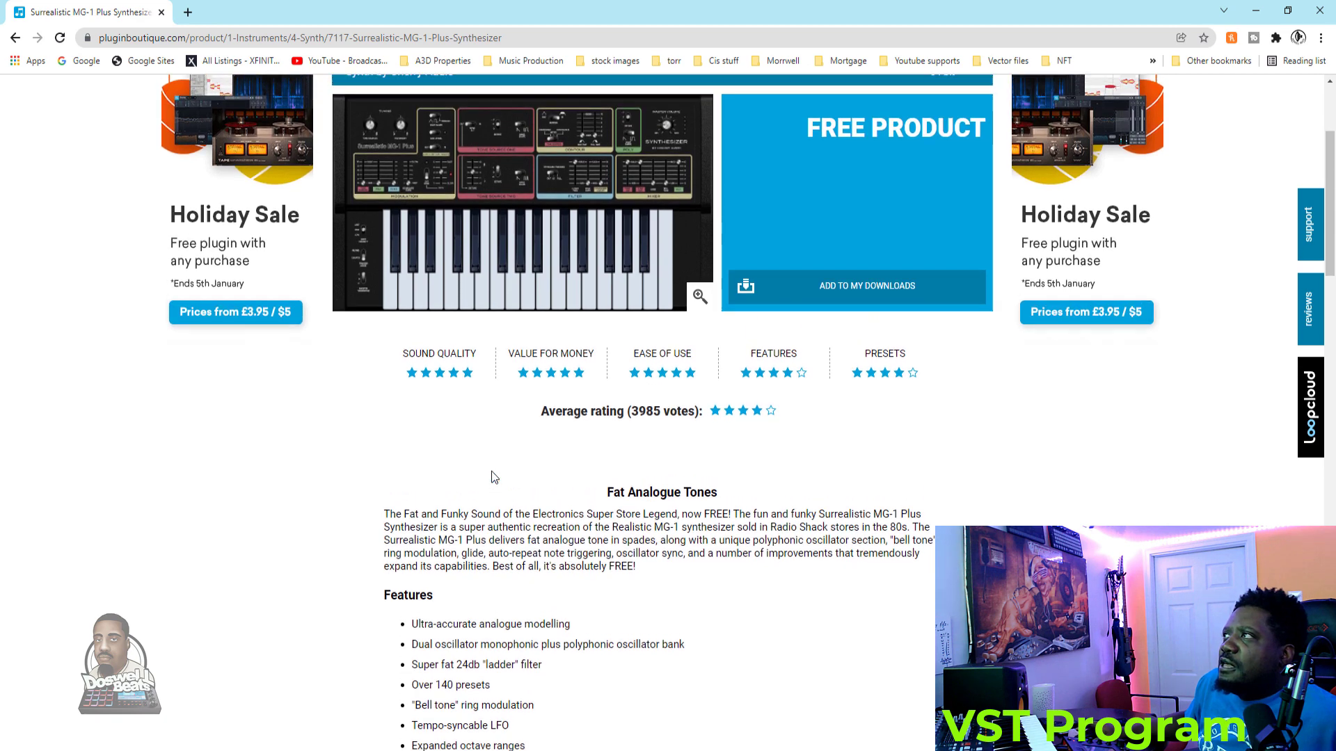
{"action": "scroll", "scroll_direction": "up", "scroll_amount": 3}
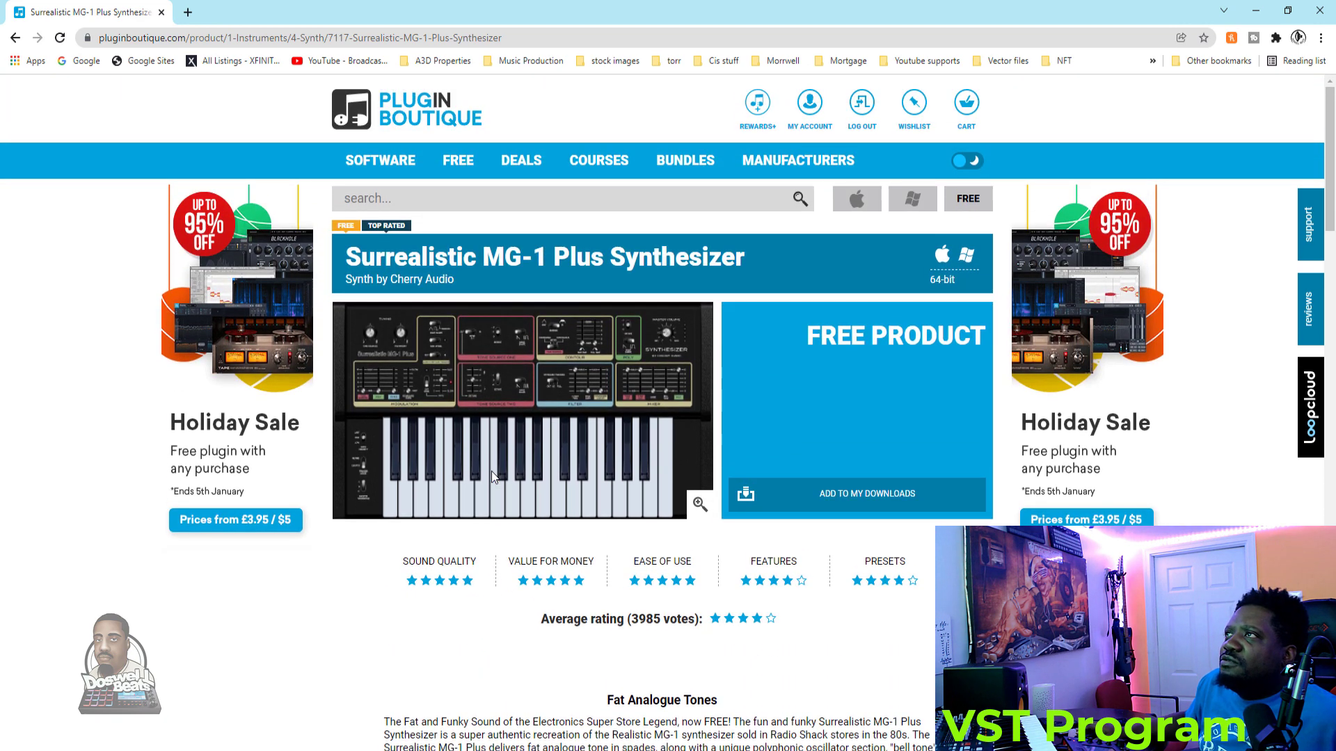
{"action": "scroll", "scroll_direction": "down", "scroll_amount": 3}
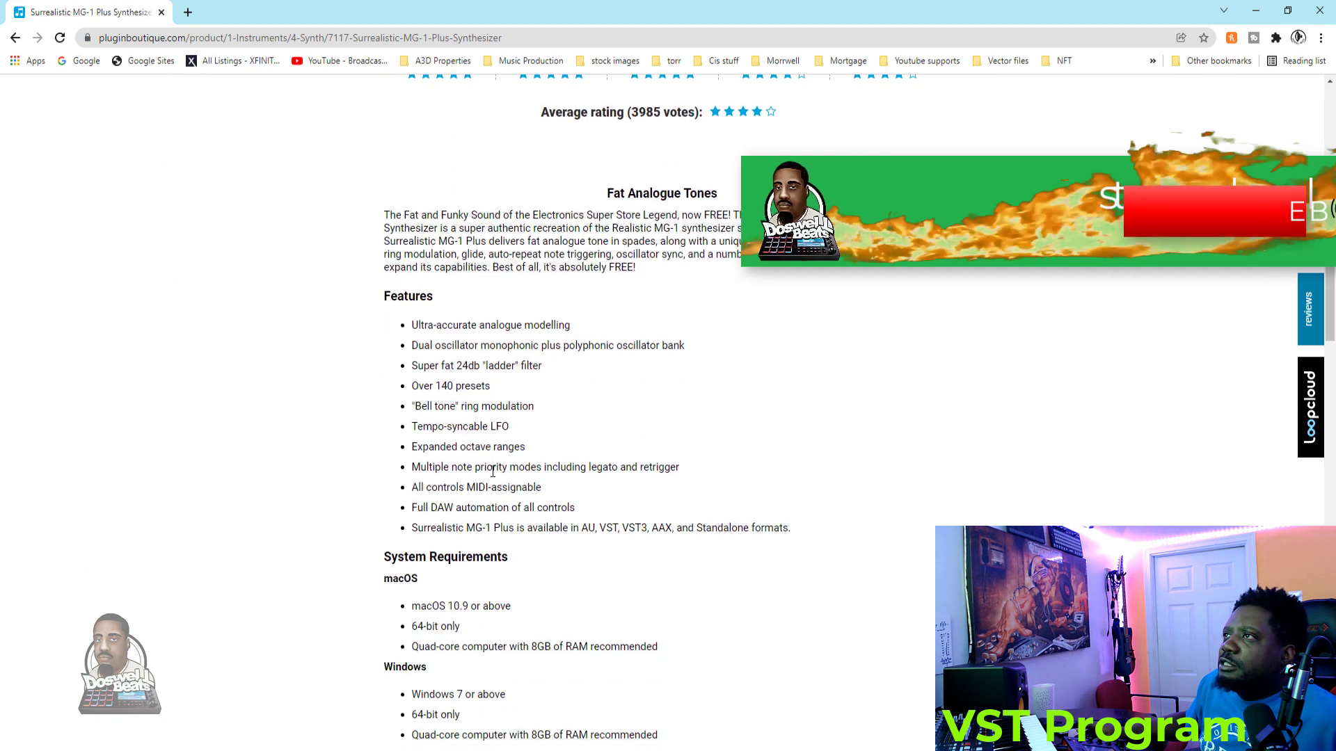
{"action": "scroll", "scroll_direction": "down", "scroll_amount": 3}
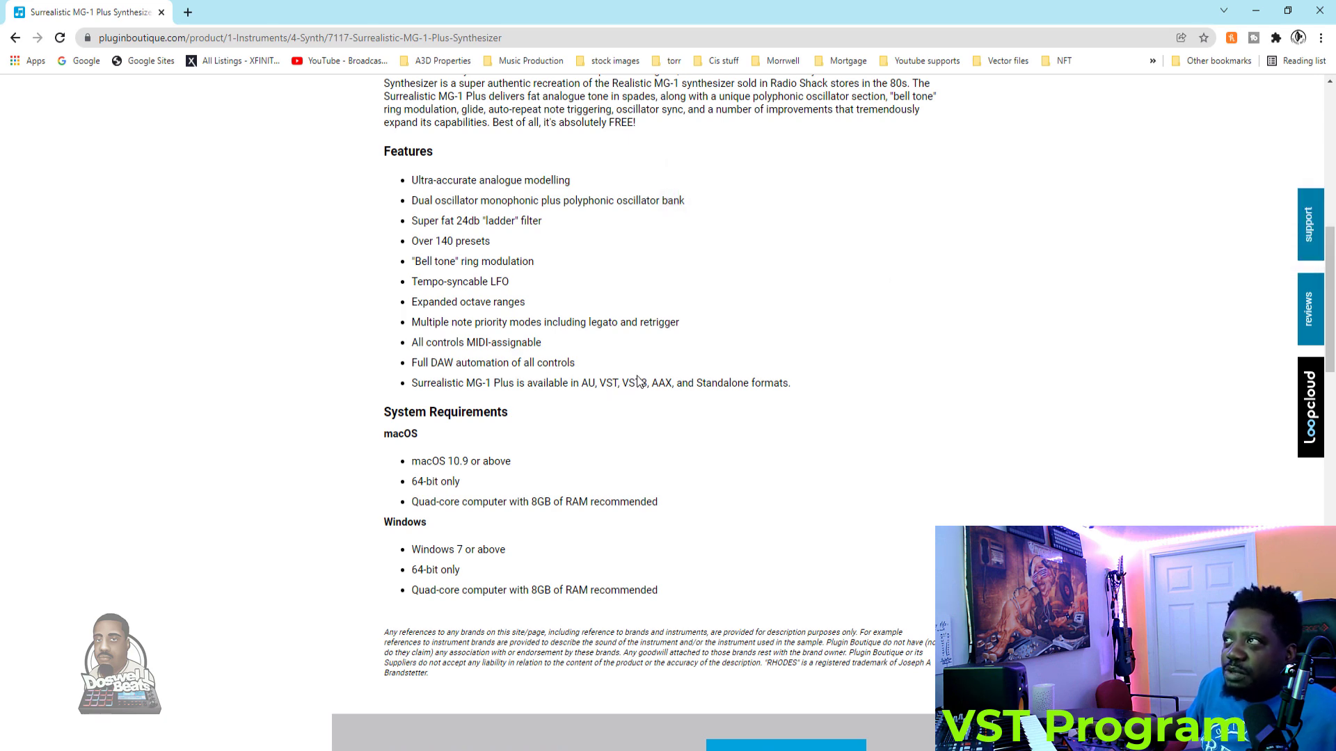
{"action": "double_click", "coordinate": [608, 382]}
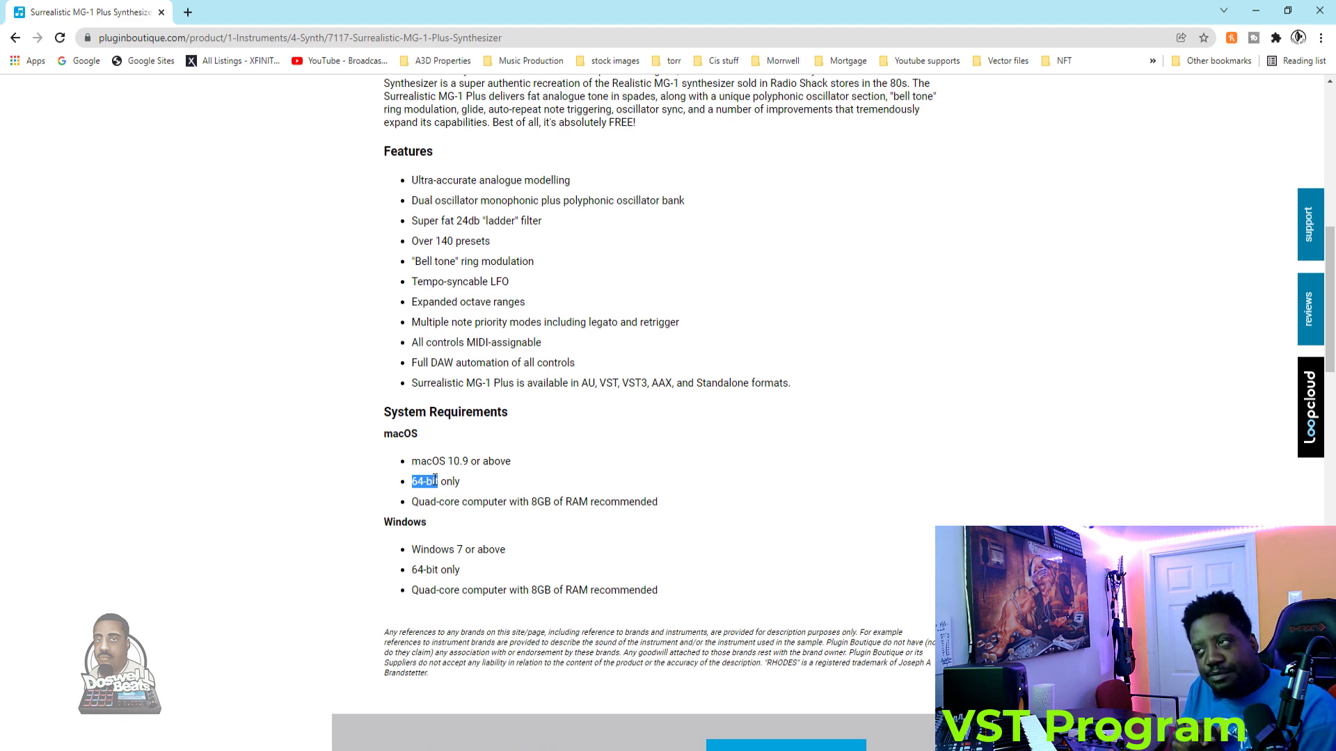
{"action": "mouse_move", "coordinate": [725, 353]}
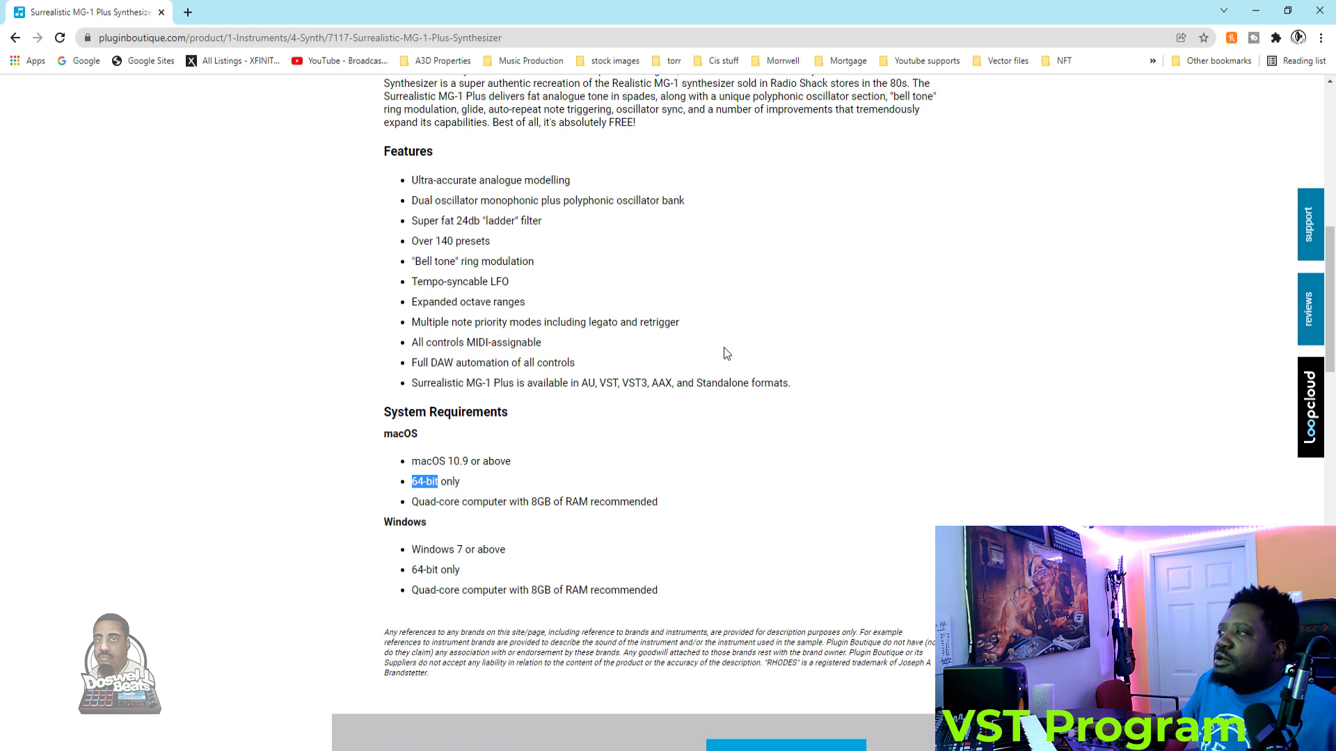
{"action": "scroll", "scroll_direction": "up", "scroll_amount": 3}
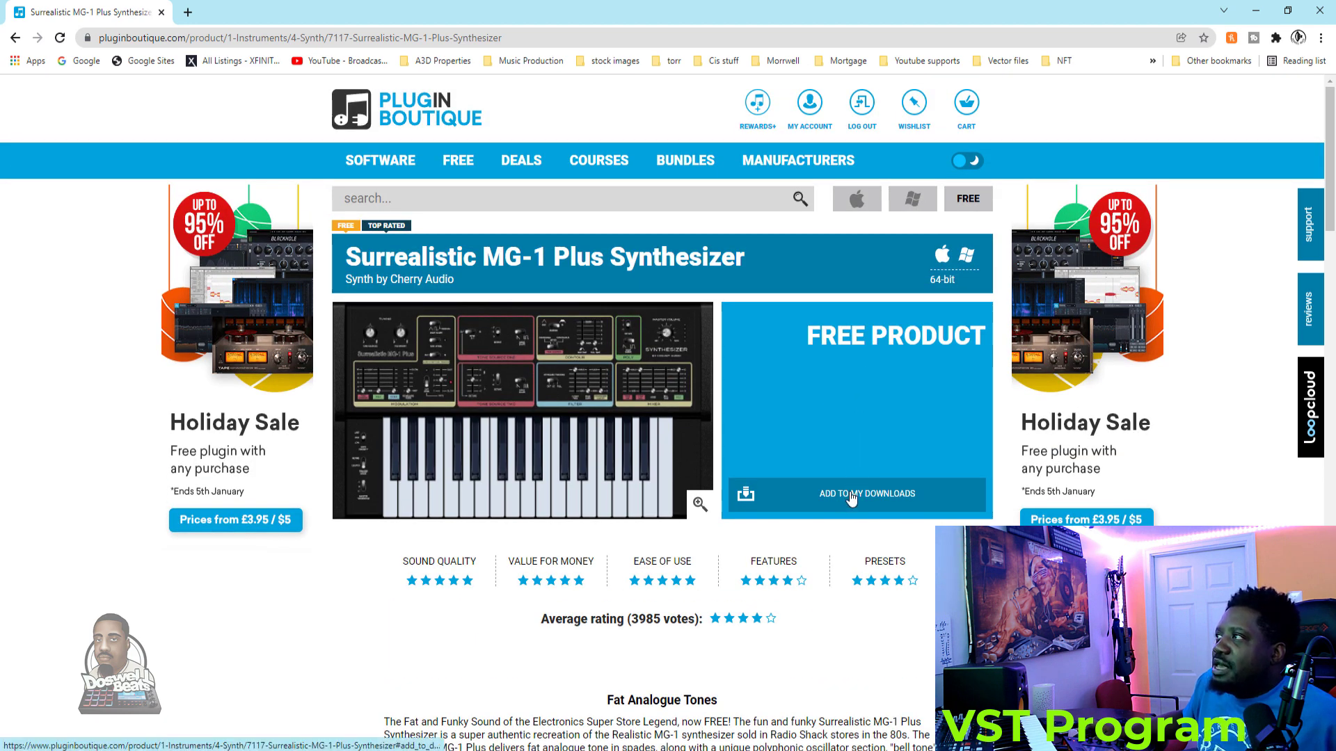
{"action": "left_click", "coordinate": [866, 494]}
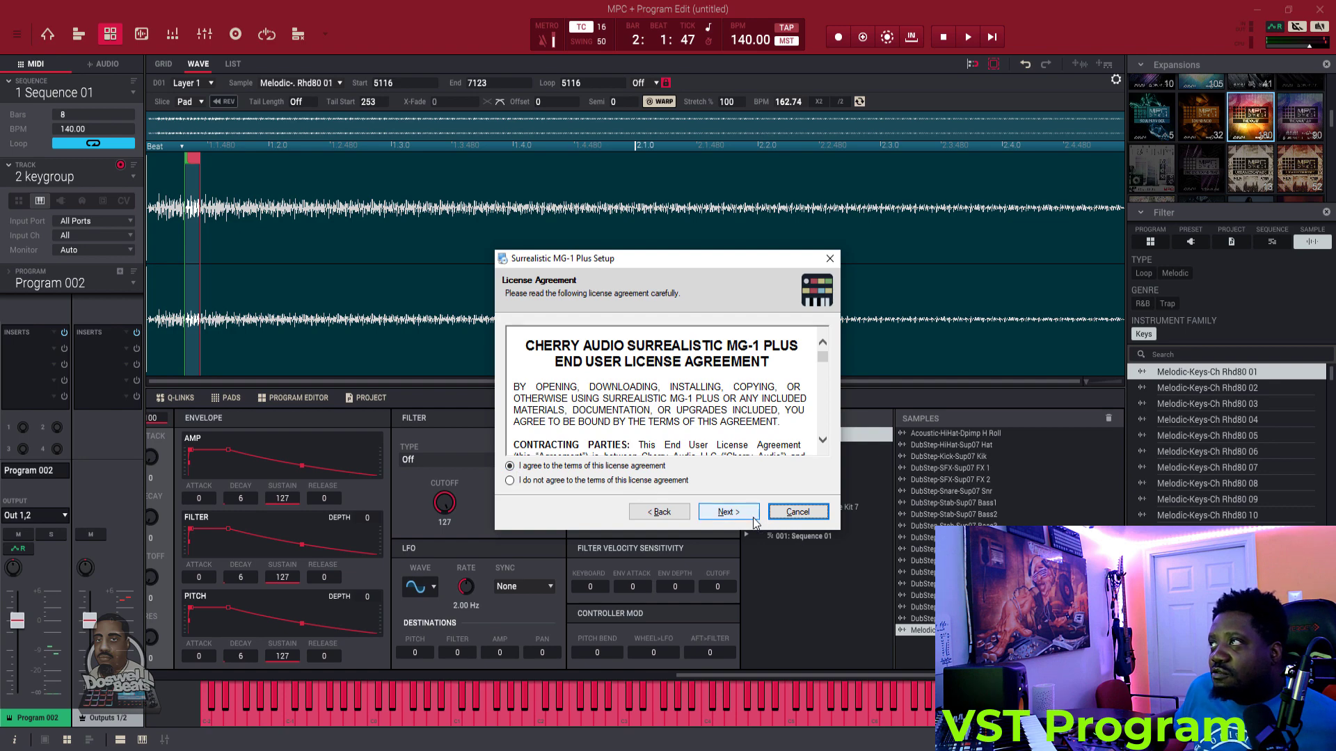
- Accept the license and keep only VST Plug-In, unchecking Stand-Alone, VST3 and Pro Tools AAX
{"action": "left_click", "coordinate": [728, 511]}
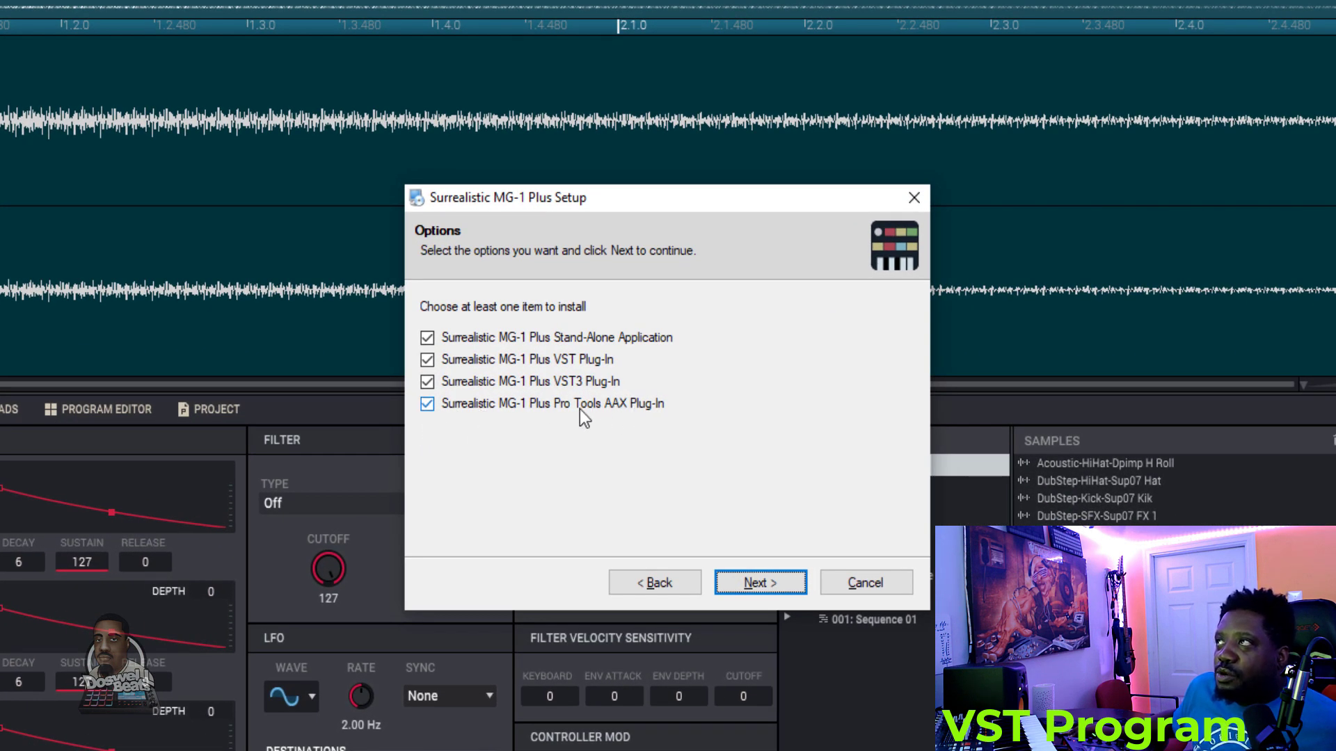
{"action": "left_click", "coordinate": [426, 403]}
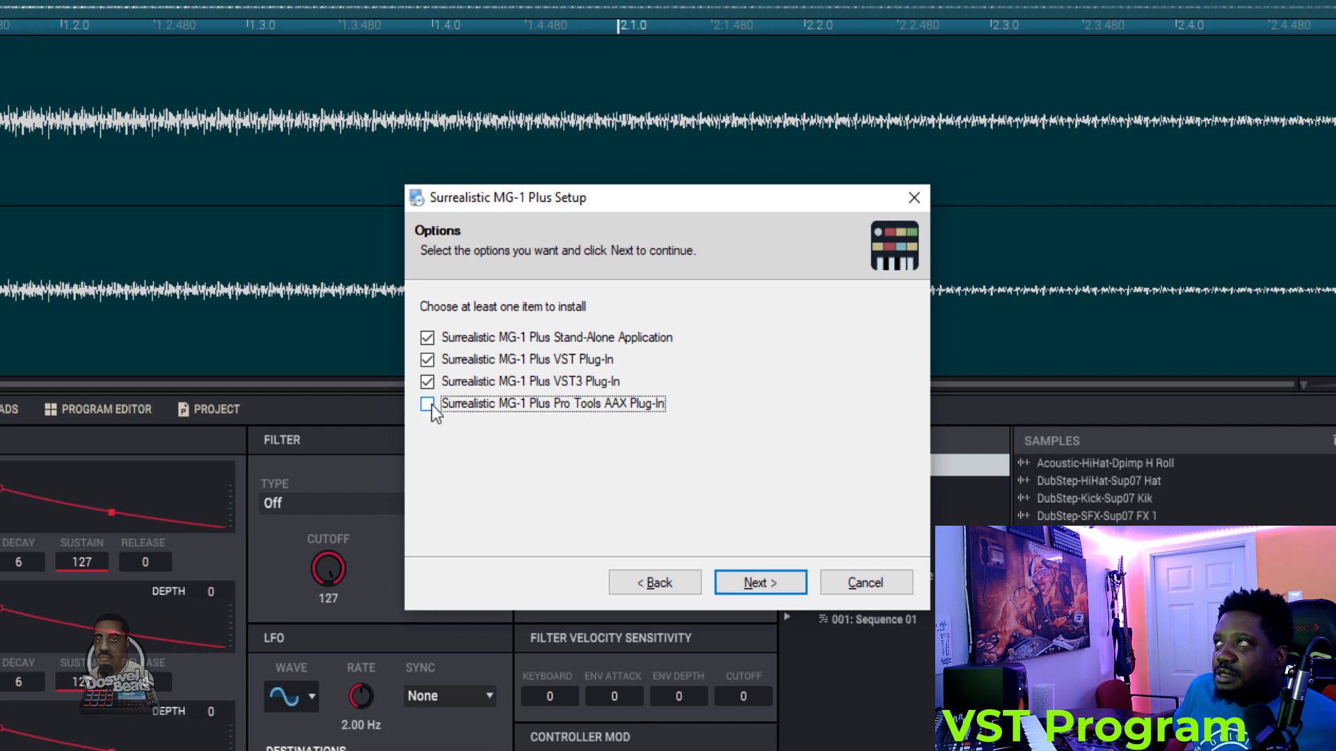
{"action": "left_click", "coordinate": [427, 380]}
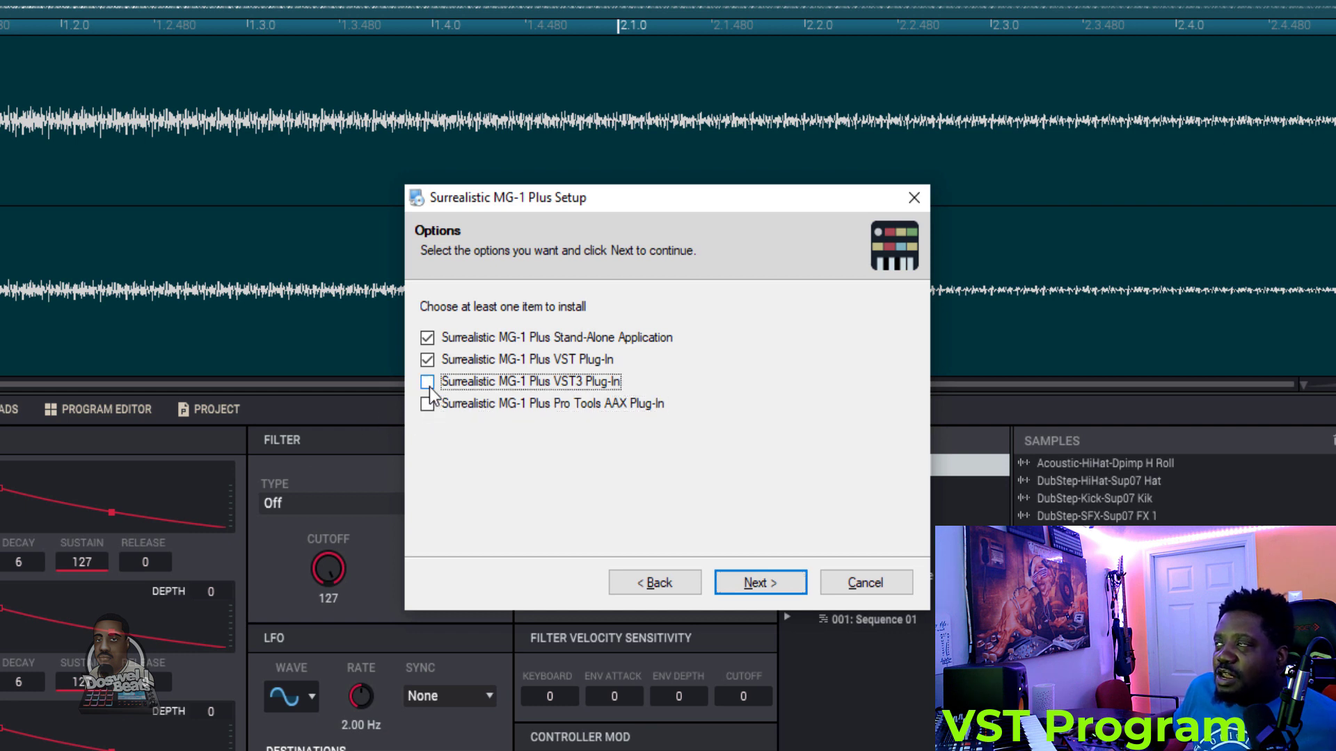
{"action": "left_click", "coordinate": [426, 359]}
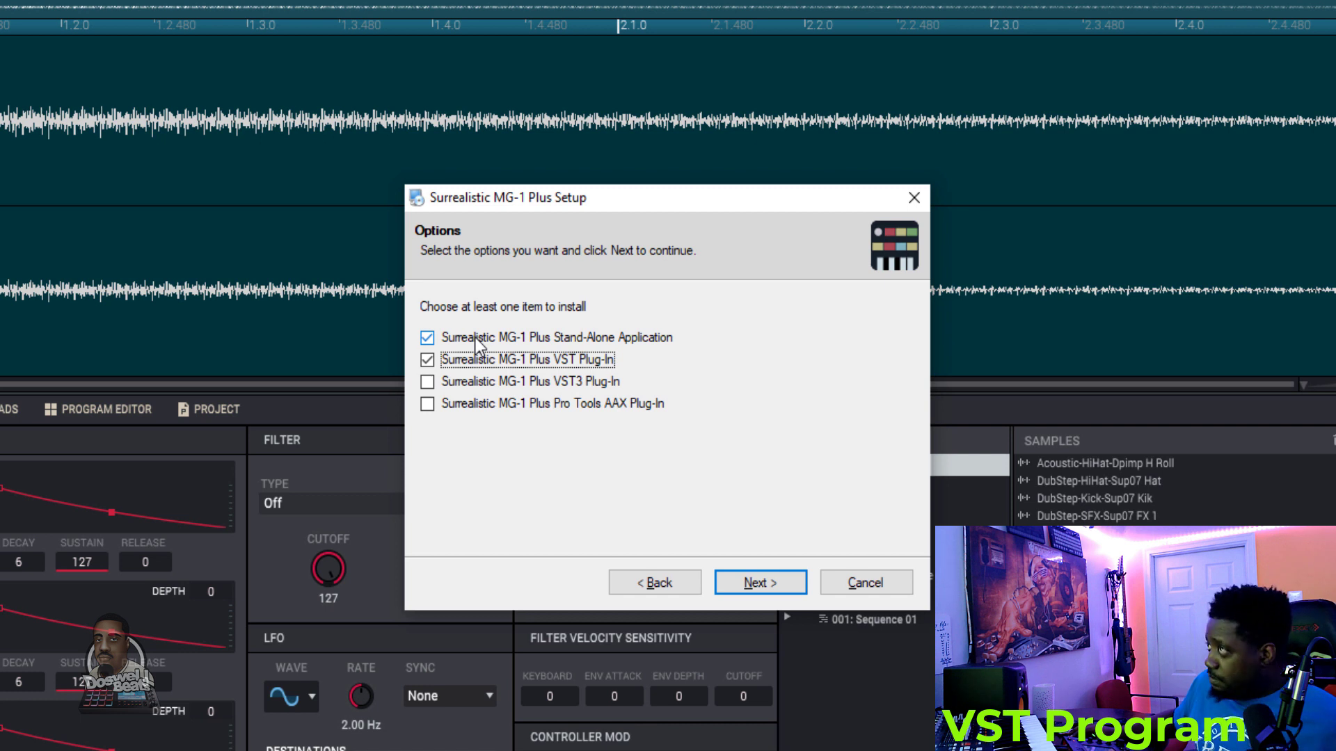
{"action": "left_click", "coordinate": [426, 337]}
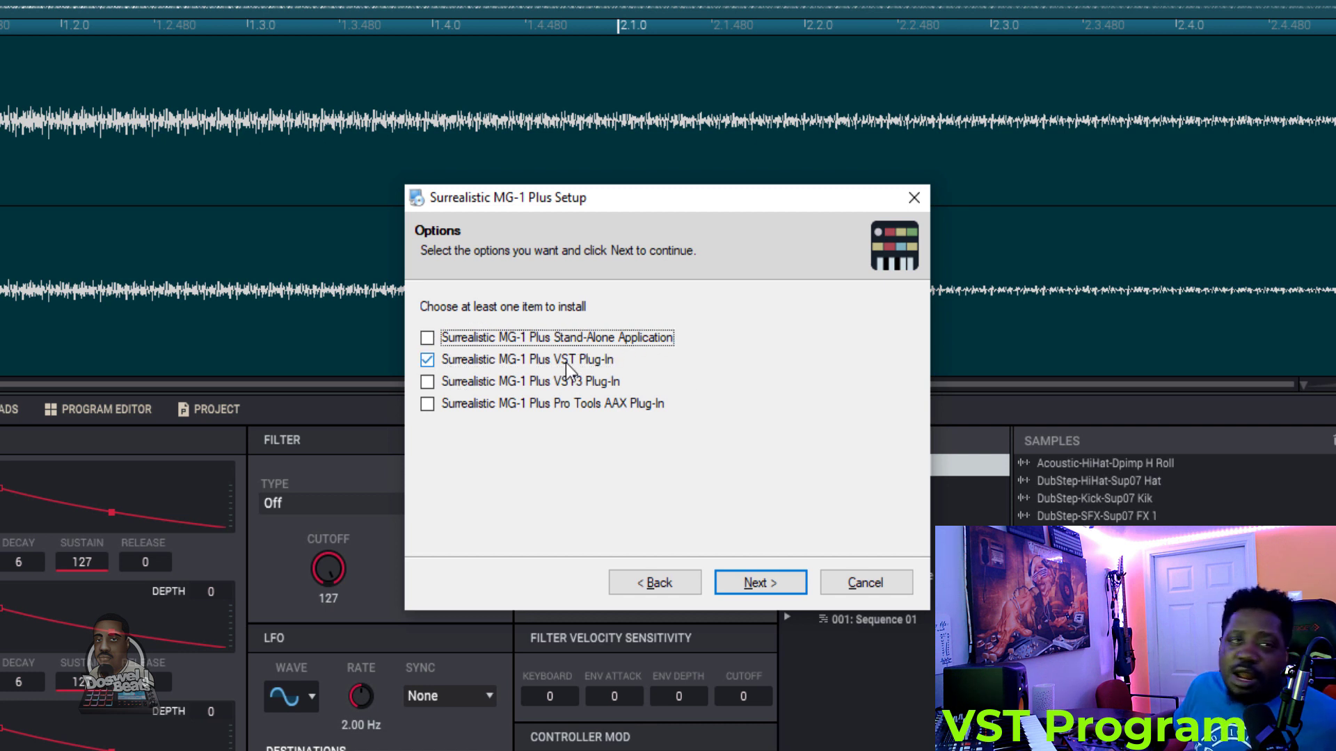
{"action": "left_click", "coordinate": [759, 582]}
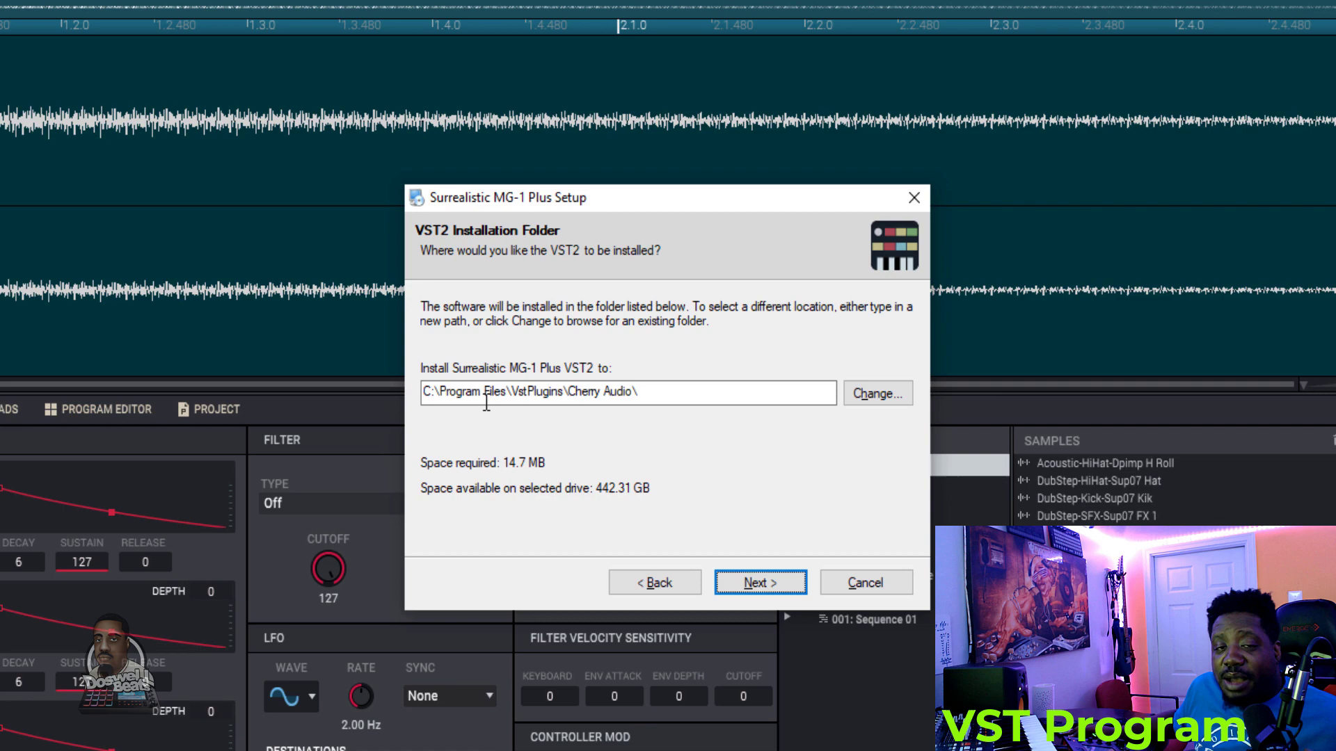
{"action": "mouse_move", "coordinate": [488, 418]}
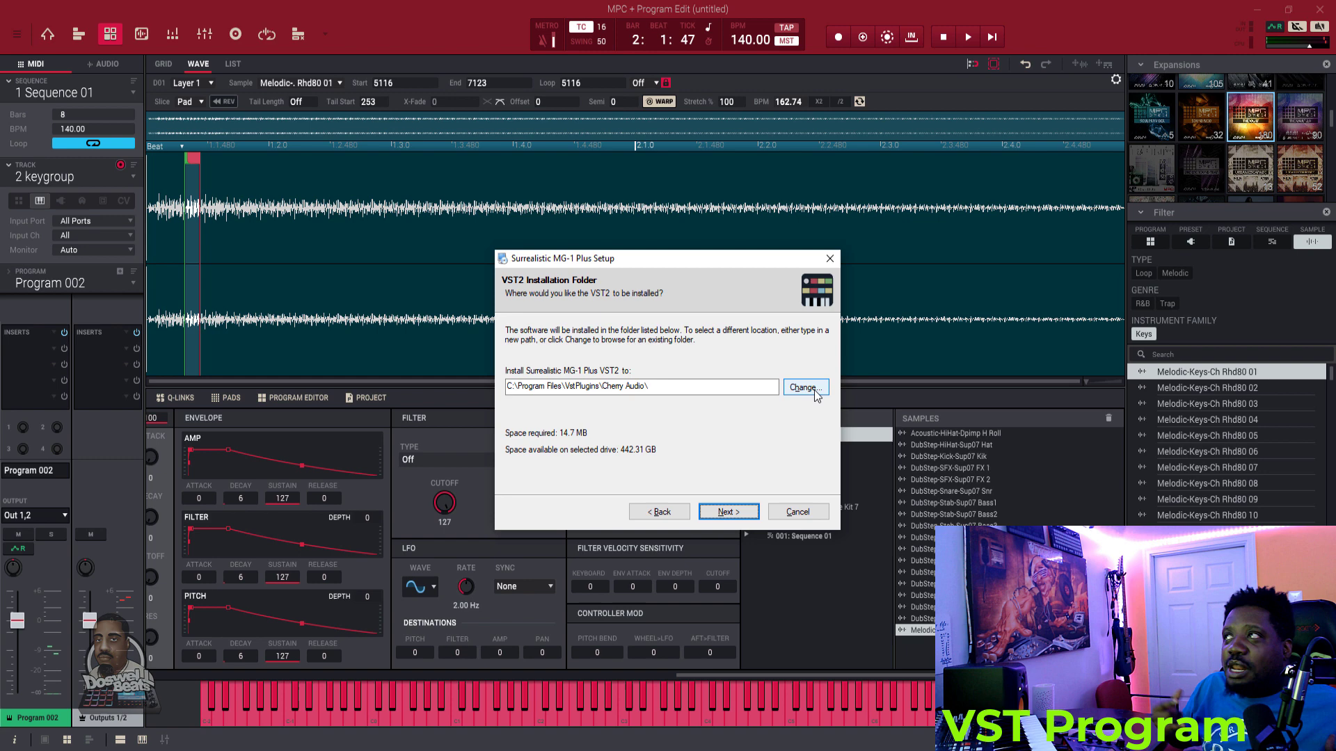
- Install Surrealistic MG-1 Plus 1.2.0 into C:\Program Files\VstPlugins\Cherry Audio\
{"action": "left_click", "coordinate": [726, 511]}
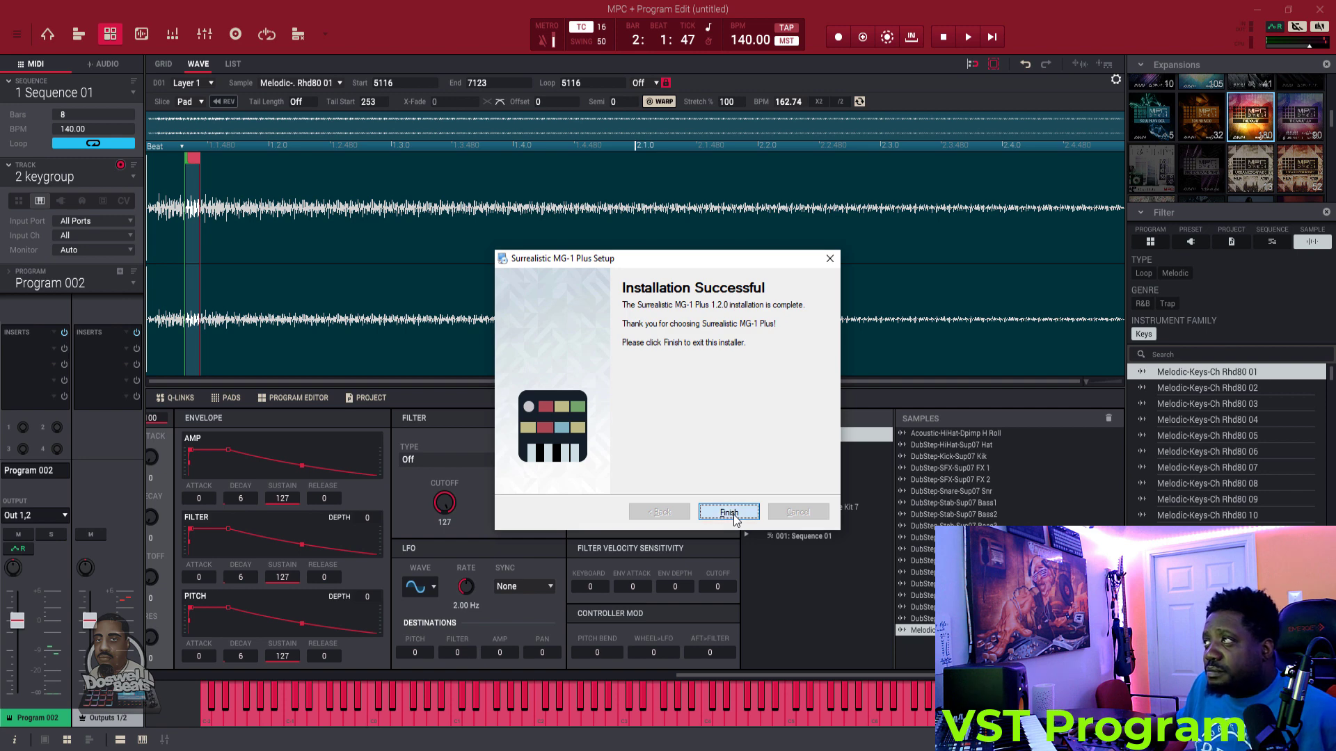
- Finish the installer and run Scan New under Preferences > Plugins, adding 116 plugins
{"action": "left_click", "coordinate": [727, 512]}
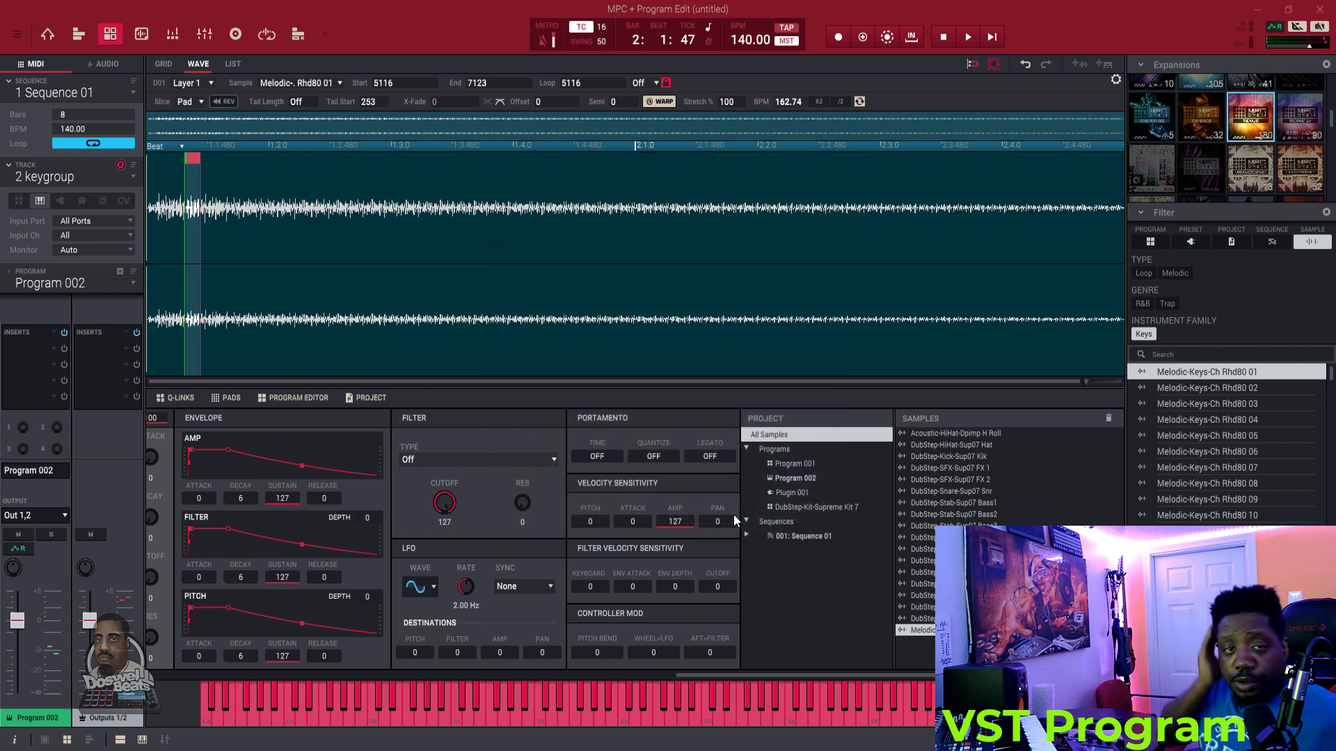
{"action": "mouse_move", "coordinate": [189, 115]}
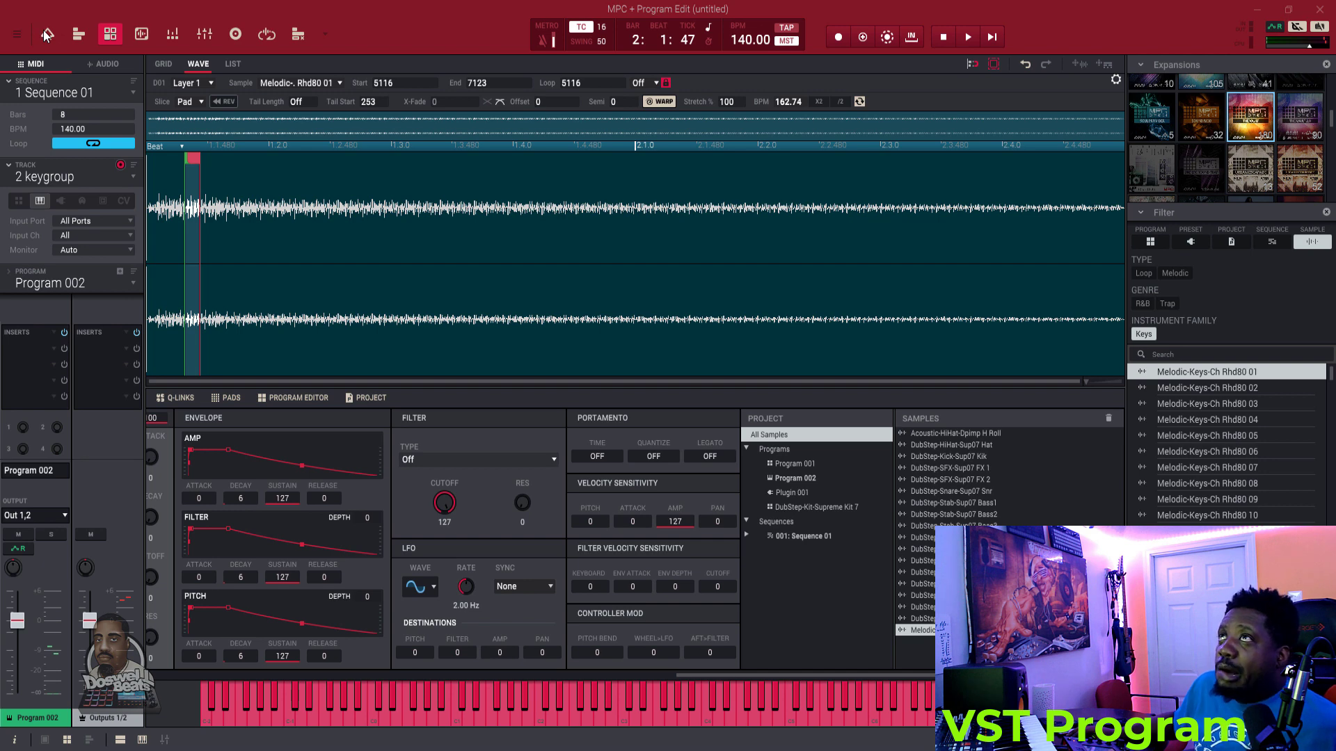
{"action": "left_click", "coordinate": [17, 33]}
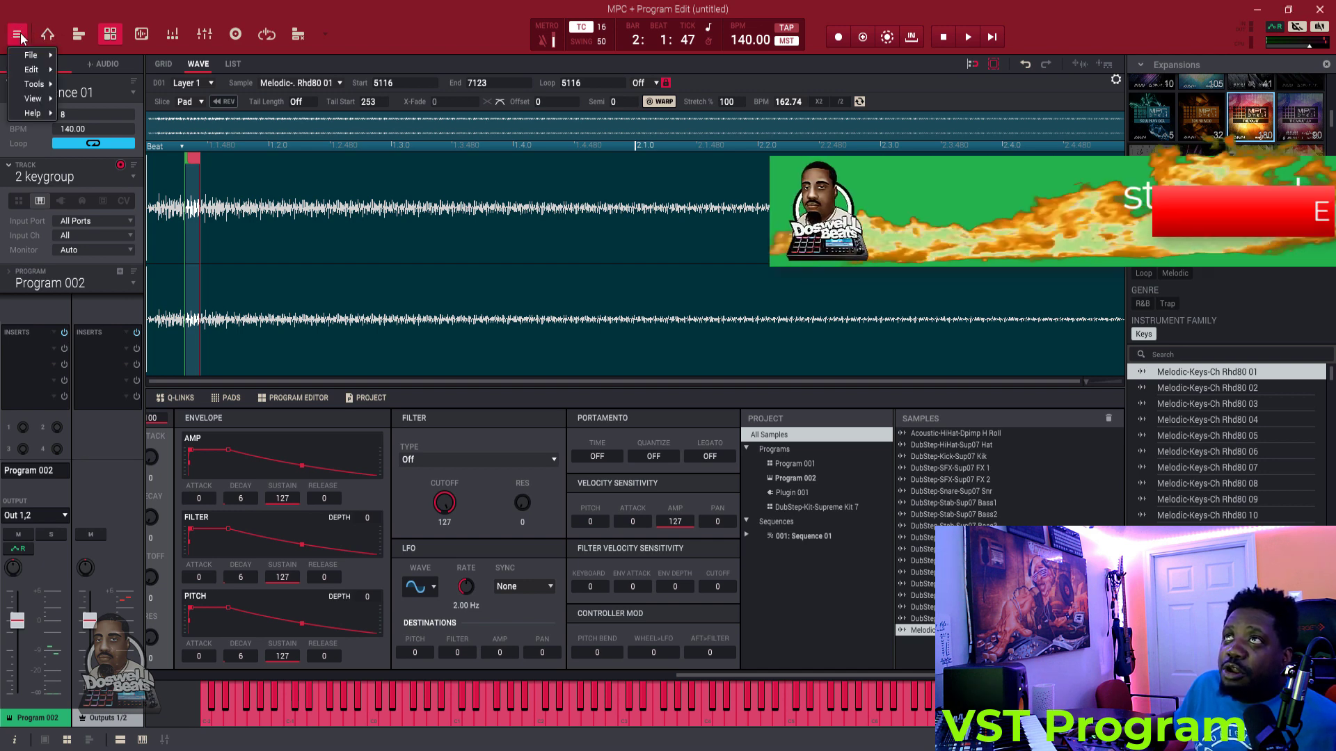
{"action": "left_click", "coordinate": [31, 69]}
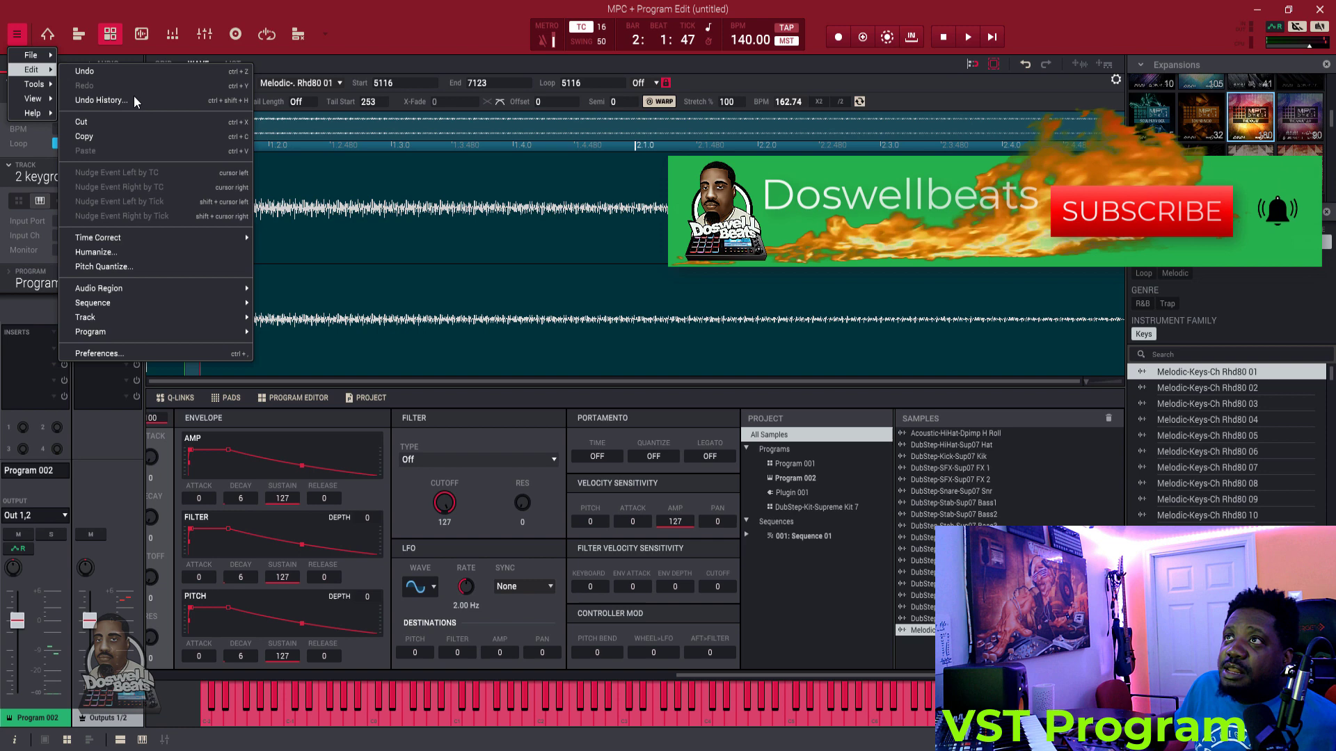
{"action": "mouse_move", "coordinate": [97, 353]}
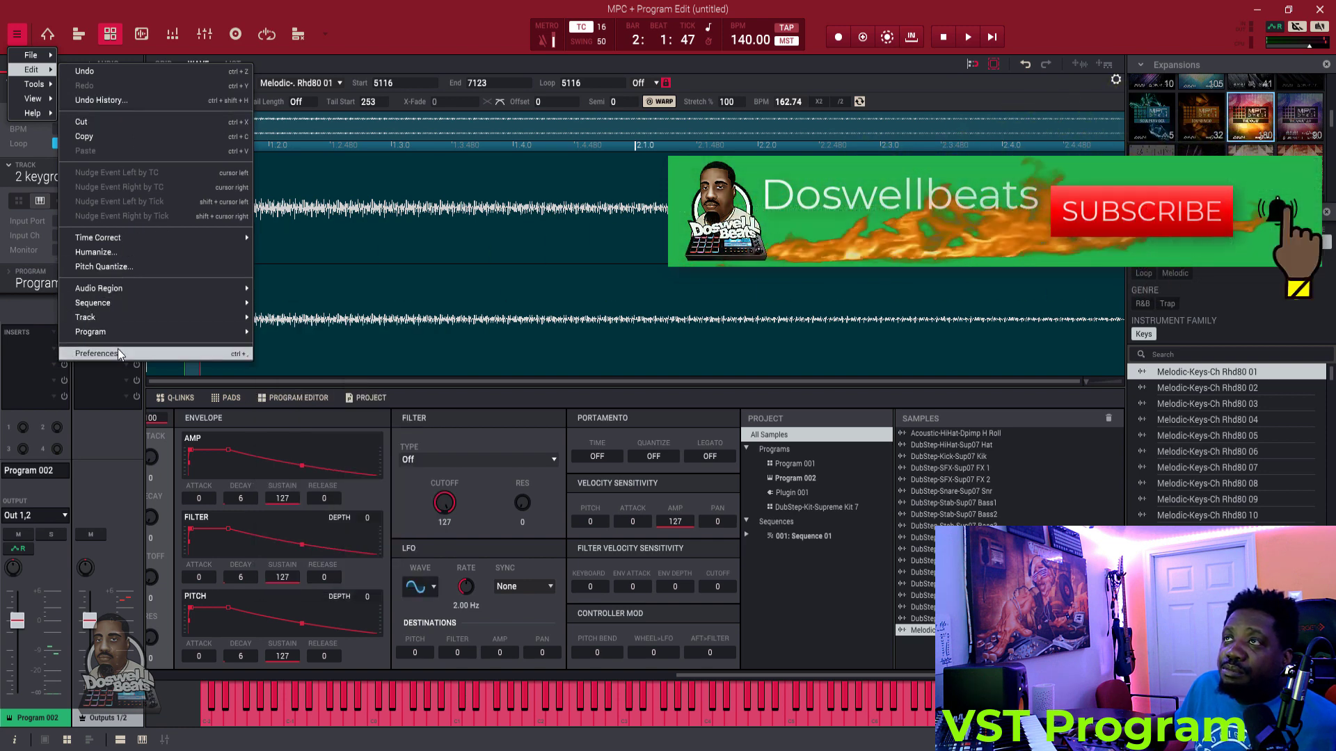
{"action": "left_click", "coordinate": [96, 353]}
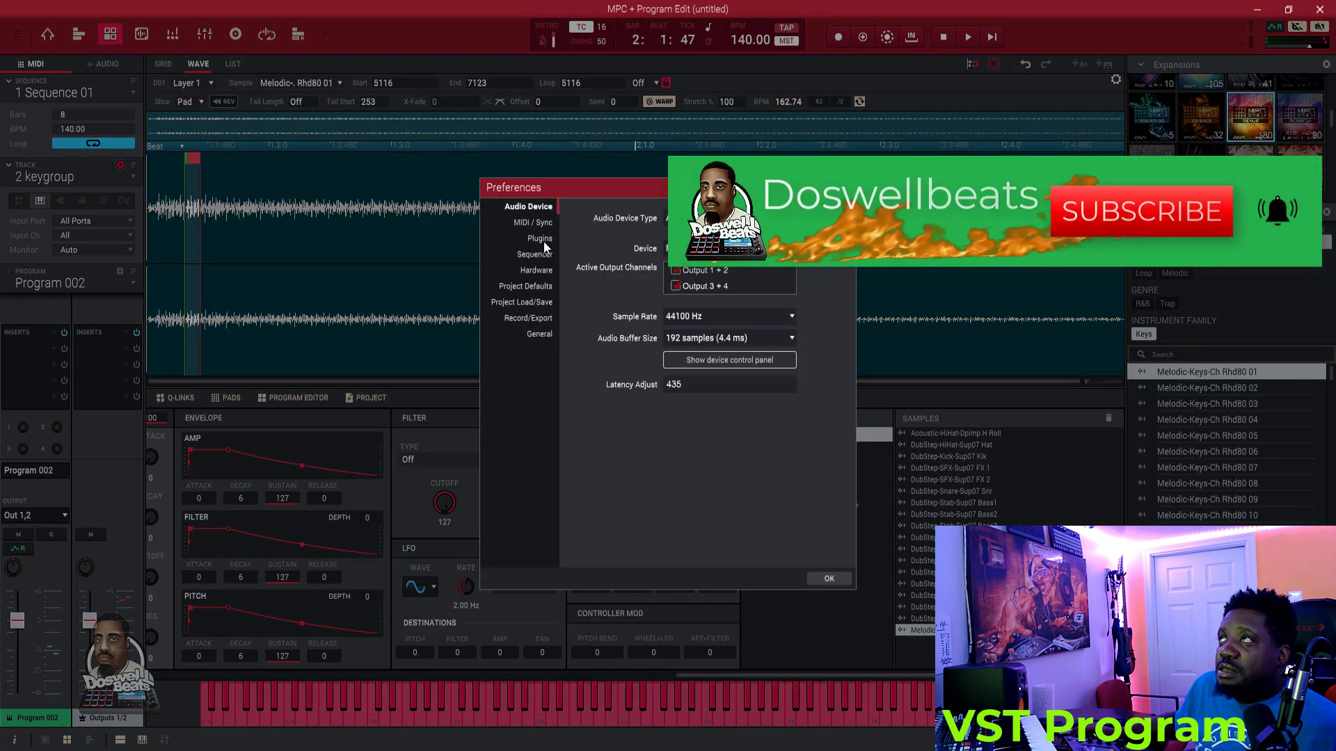
{"action": "left_click", "coordinate": [538, 238]}
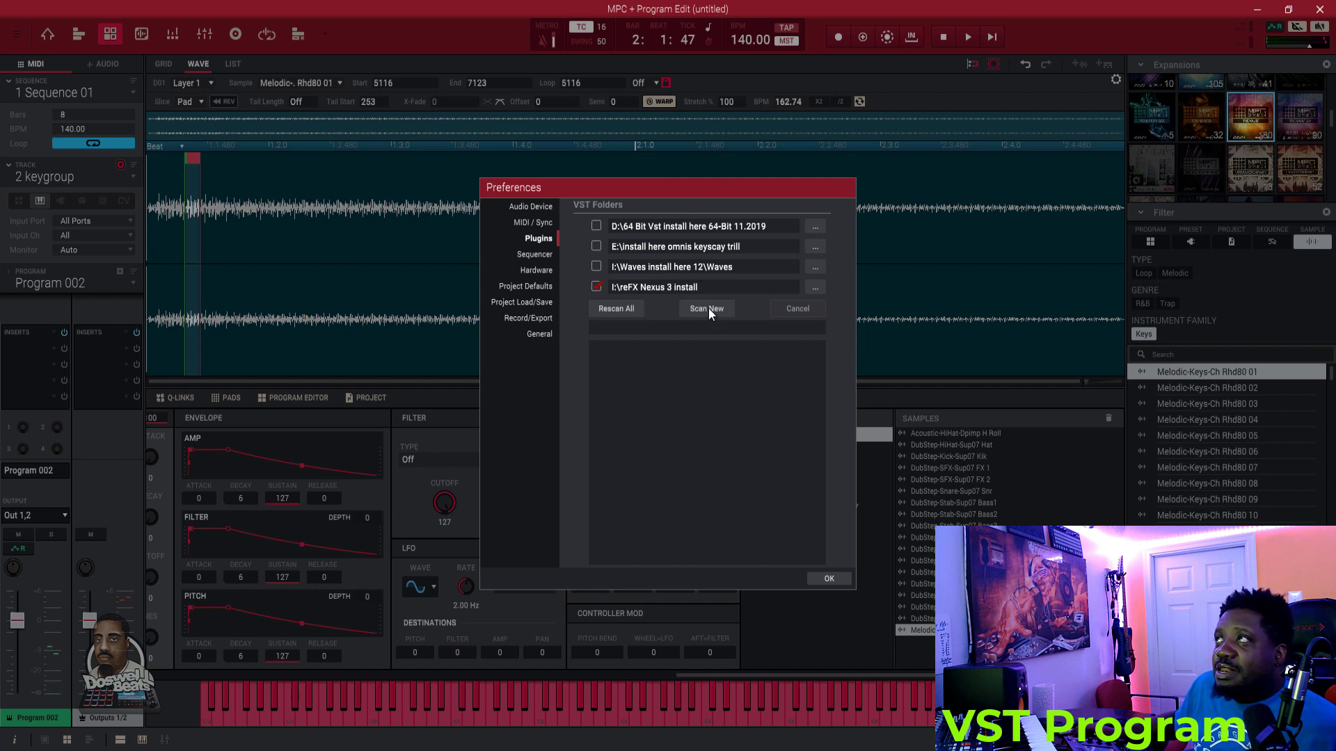
{"action": "left_click", "coordinate": [706, 308]}
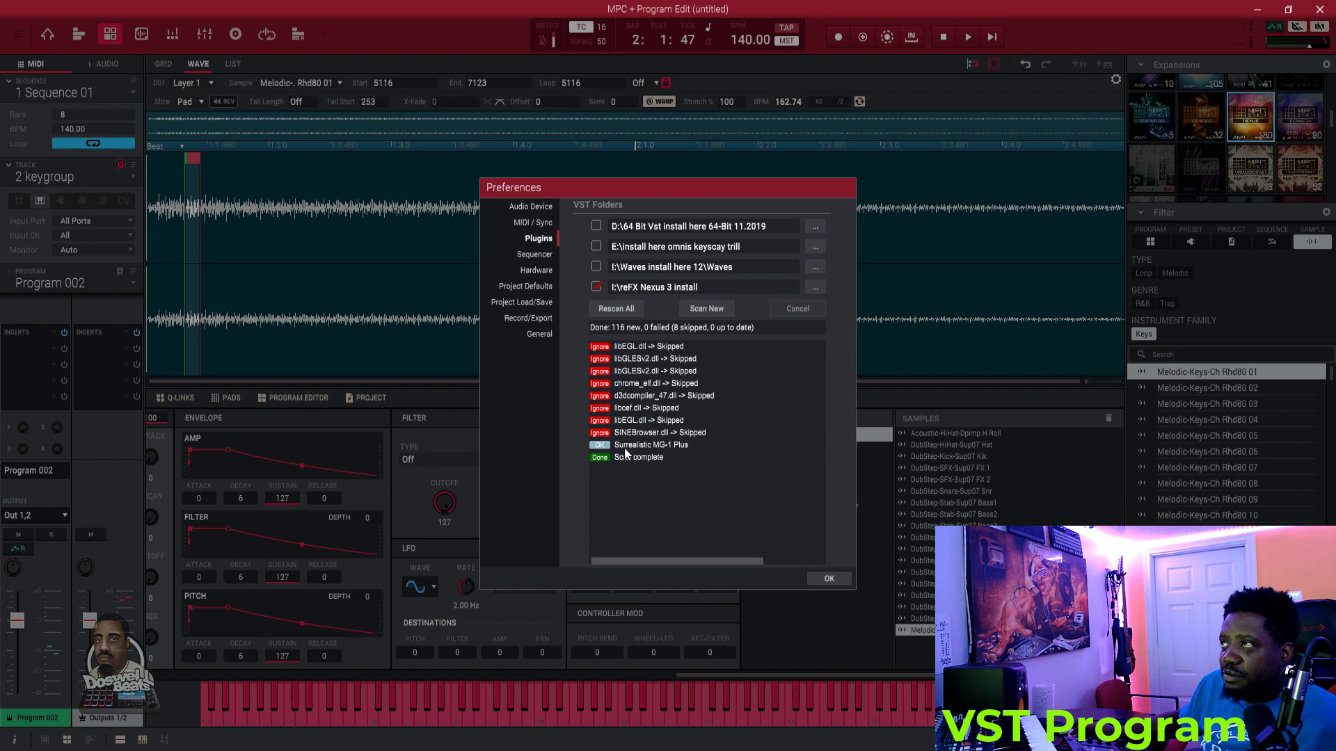
- Close Preferences and make unused track 3 the active track
{"action": "left_click", "coordinate": [828, 578]}
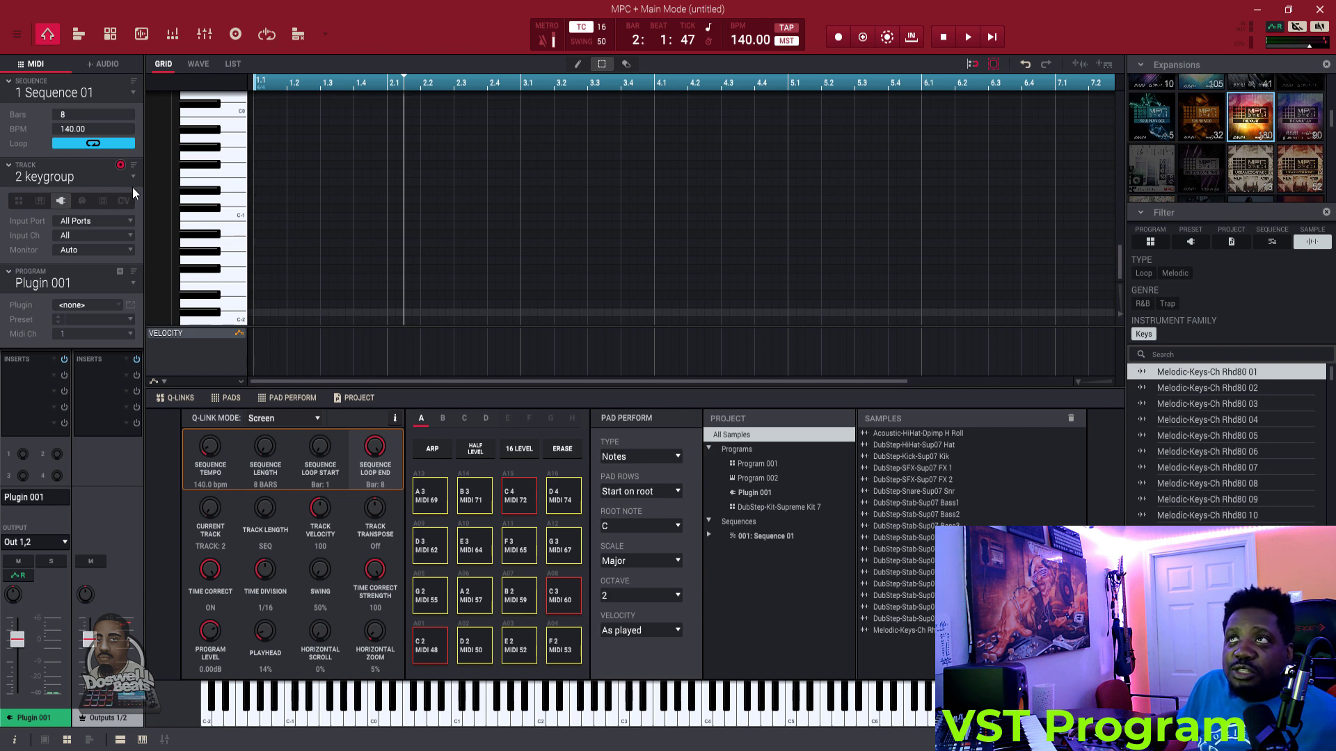
{"action": "mouse_move", "coordinate": [126, 281]}
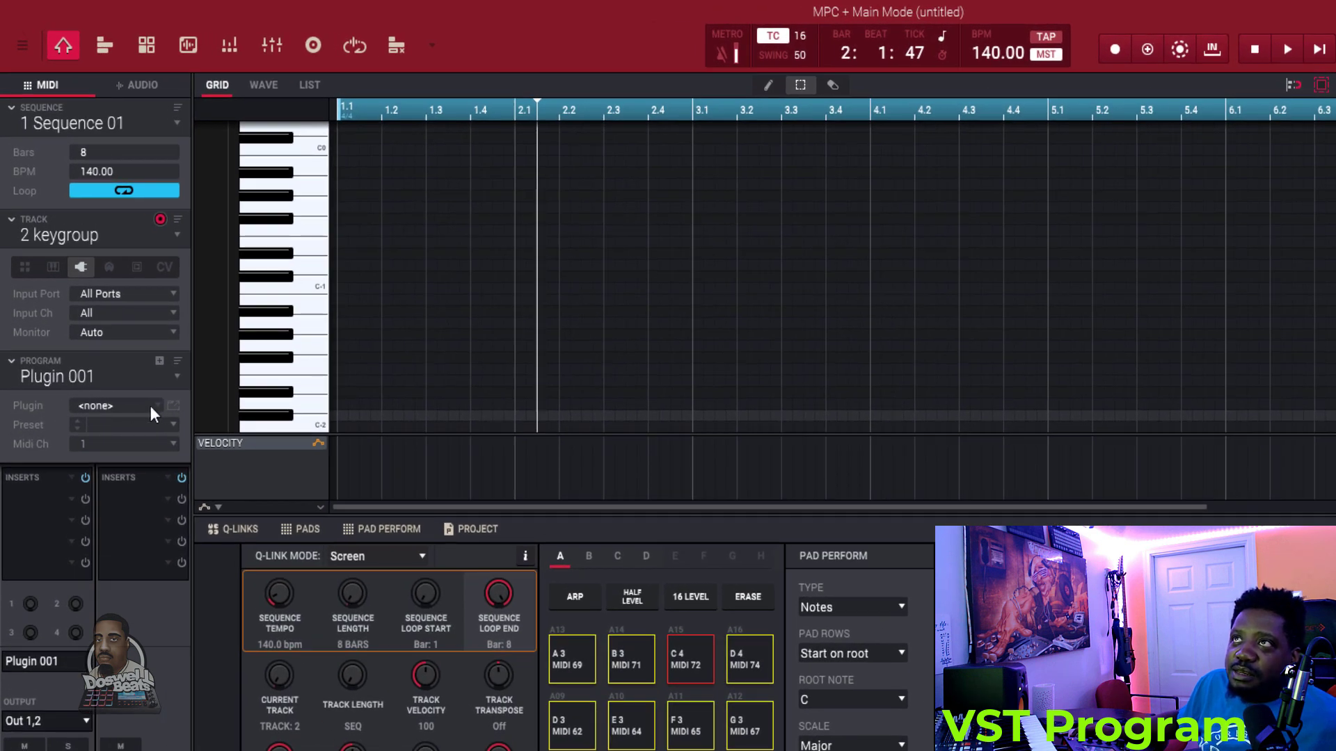
{"action": "left_click", "coordinate": [111, 405]}
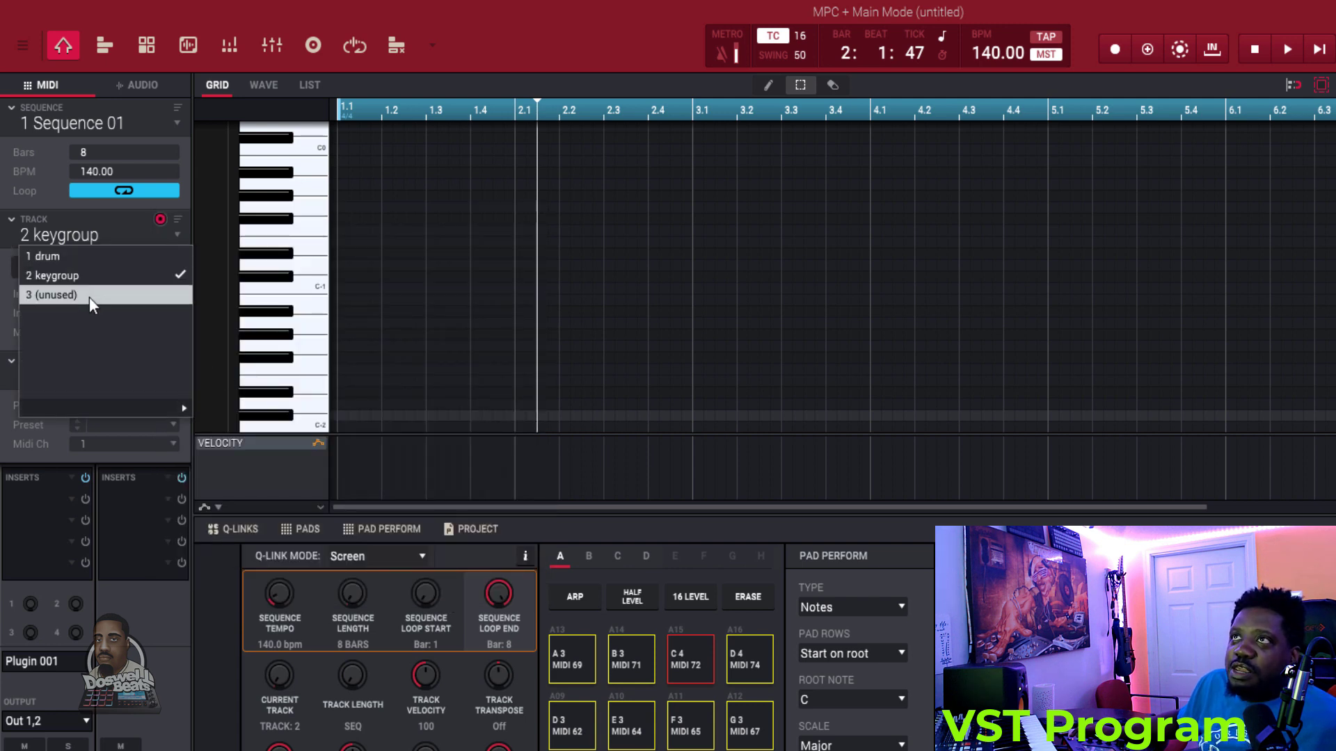
{"action": "left_click", "coordinate": [53, 295]}
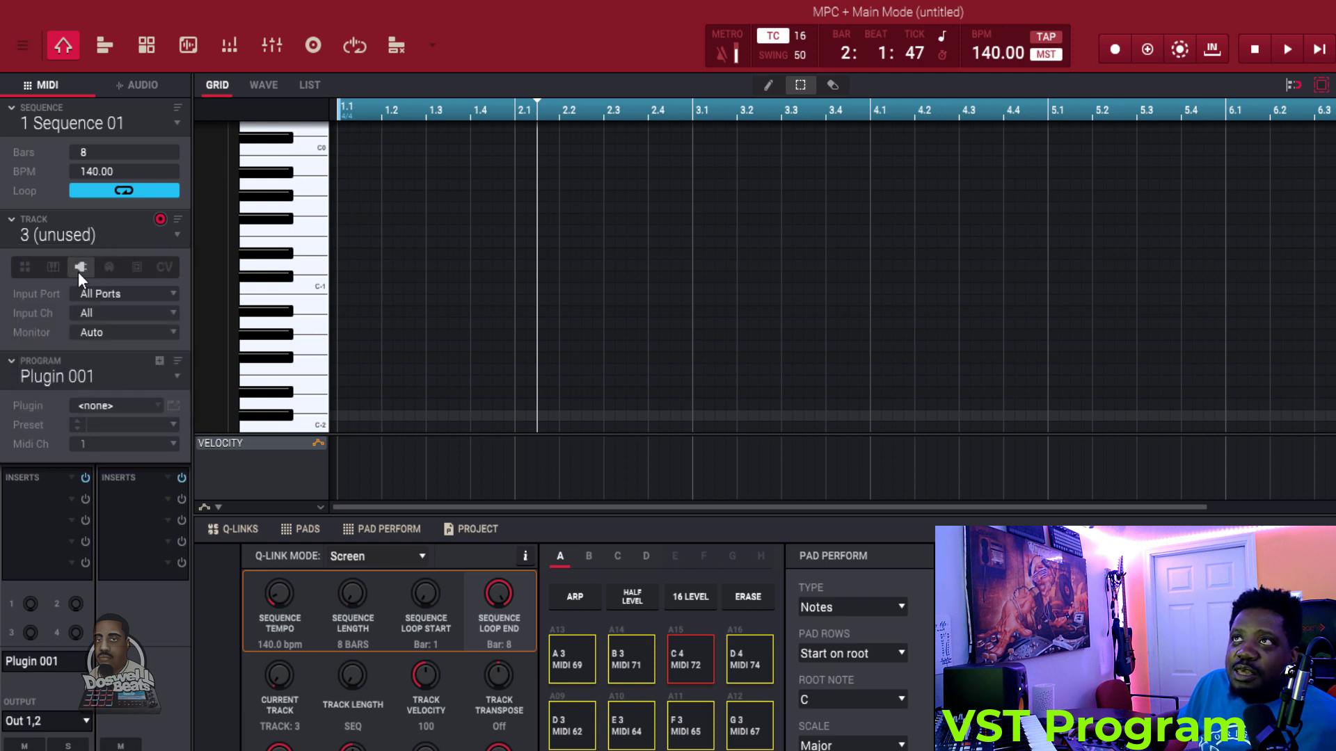
{"action": "mouse_move", "coordinate": [80, 266]}
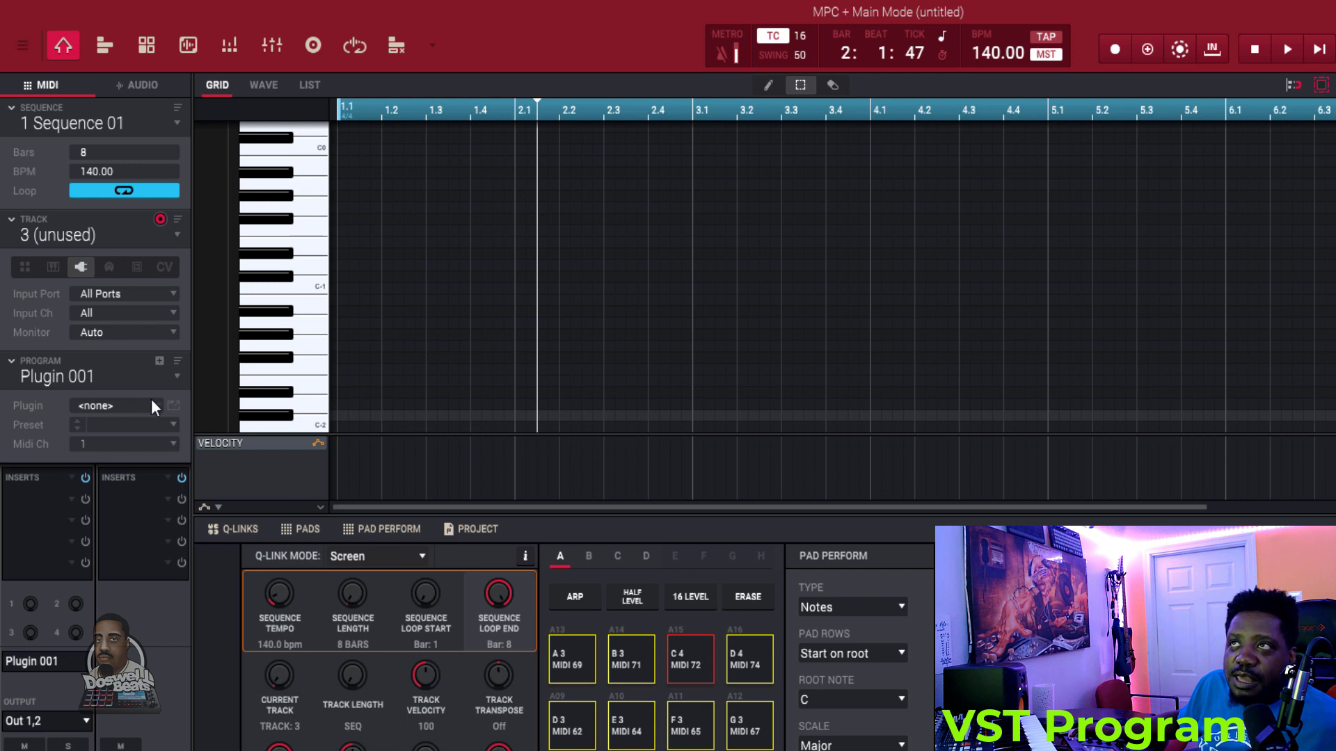
{"action": "mouse_move", "coordinate": [92, 411]}
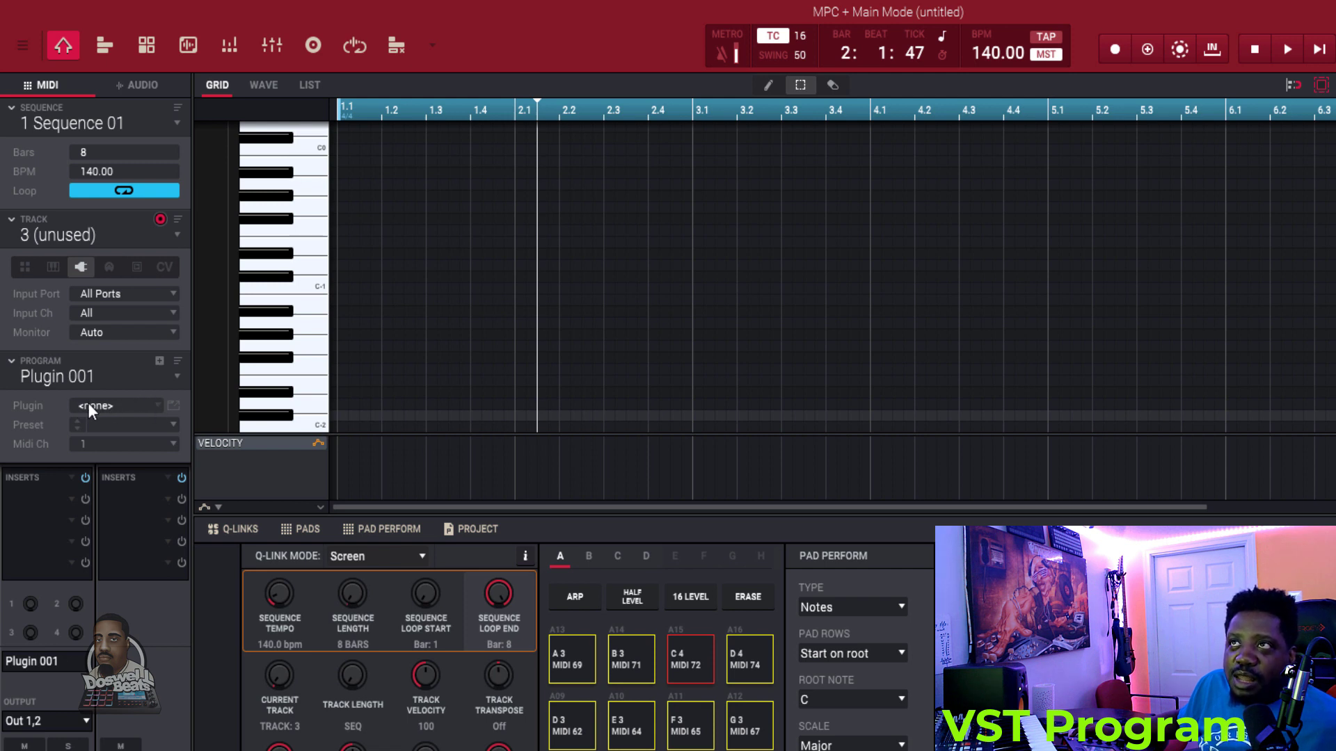
{"action": "mouse_move", "coordinate": [162, 414]}
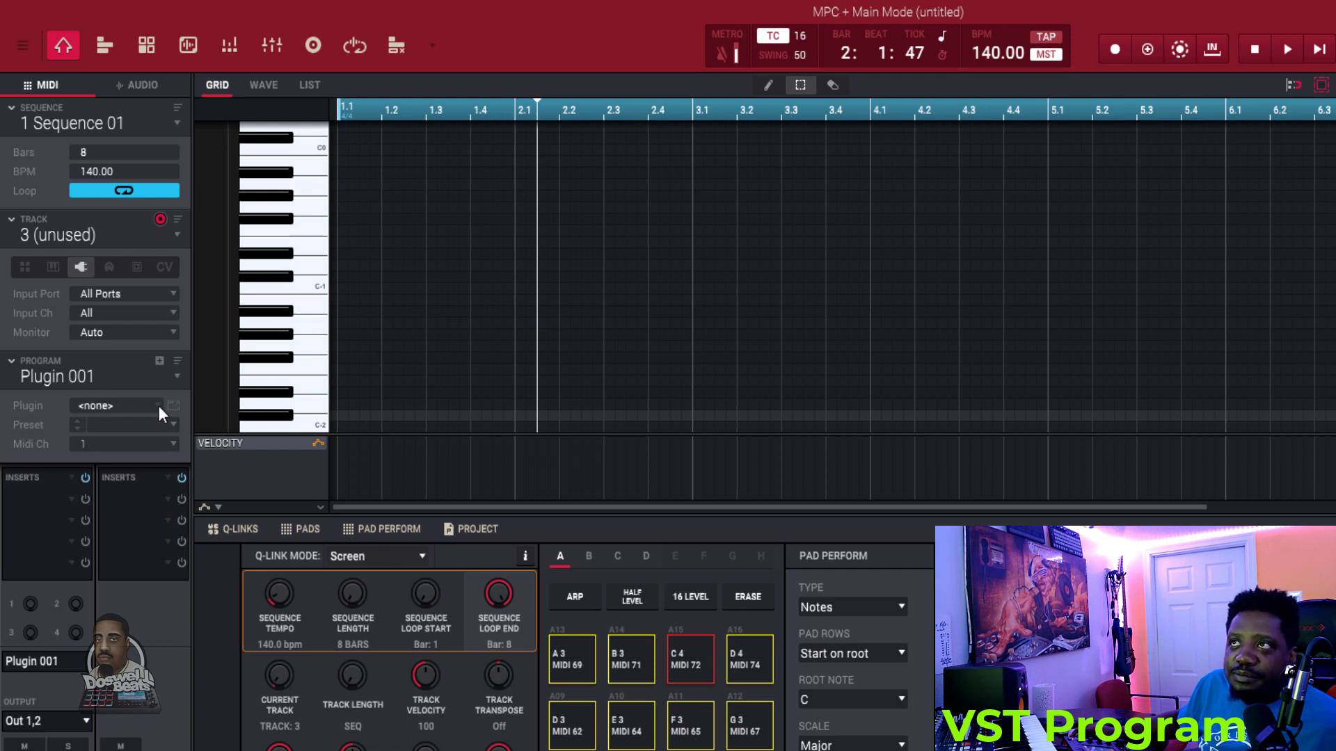
- Load Cherry Audio's Surrealistic MG-1 Plus on track 3 as a new Plugin 002 program
{"action": "left_click", "coordinate": [174, 405]}
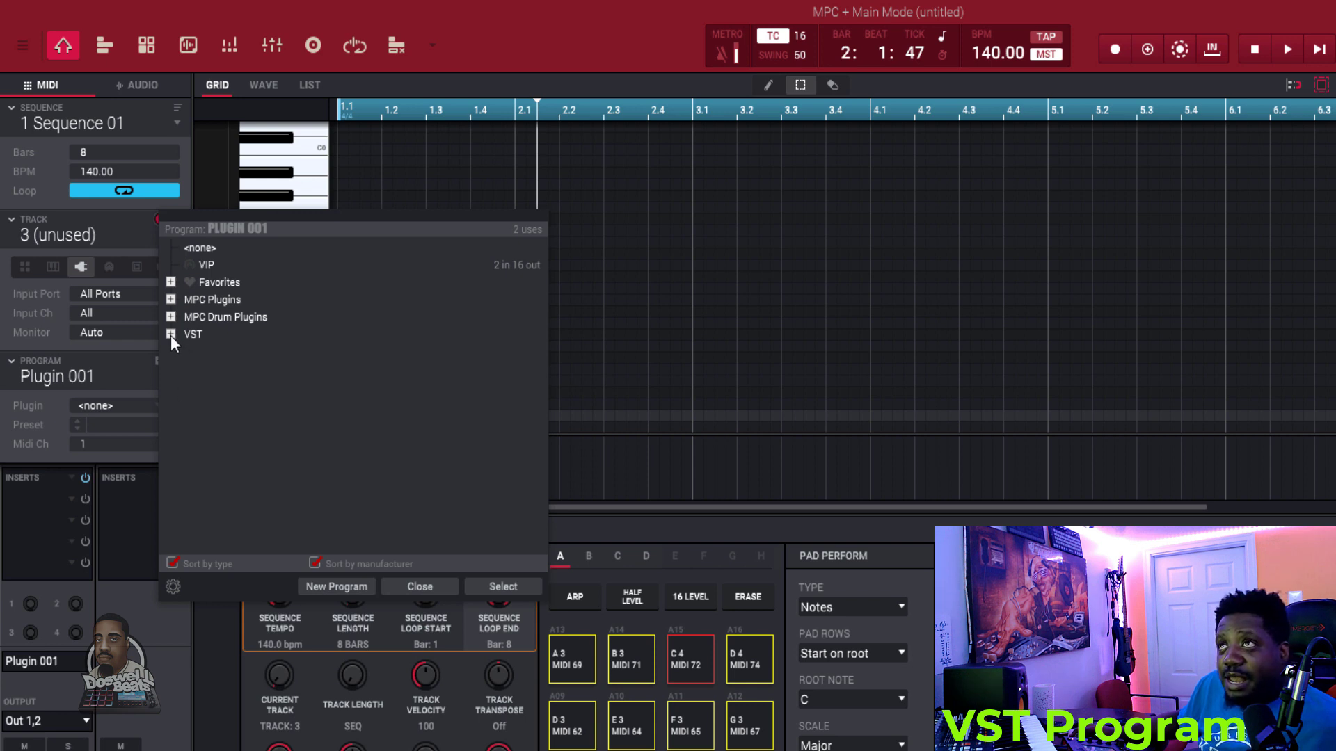
{"action": "left_click", "coordinate": [171, 334]}
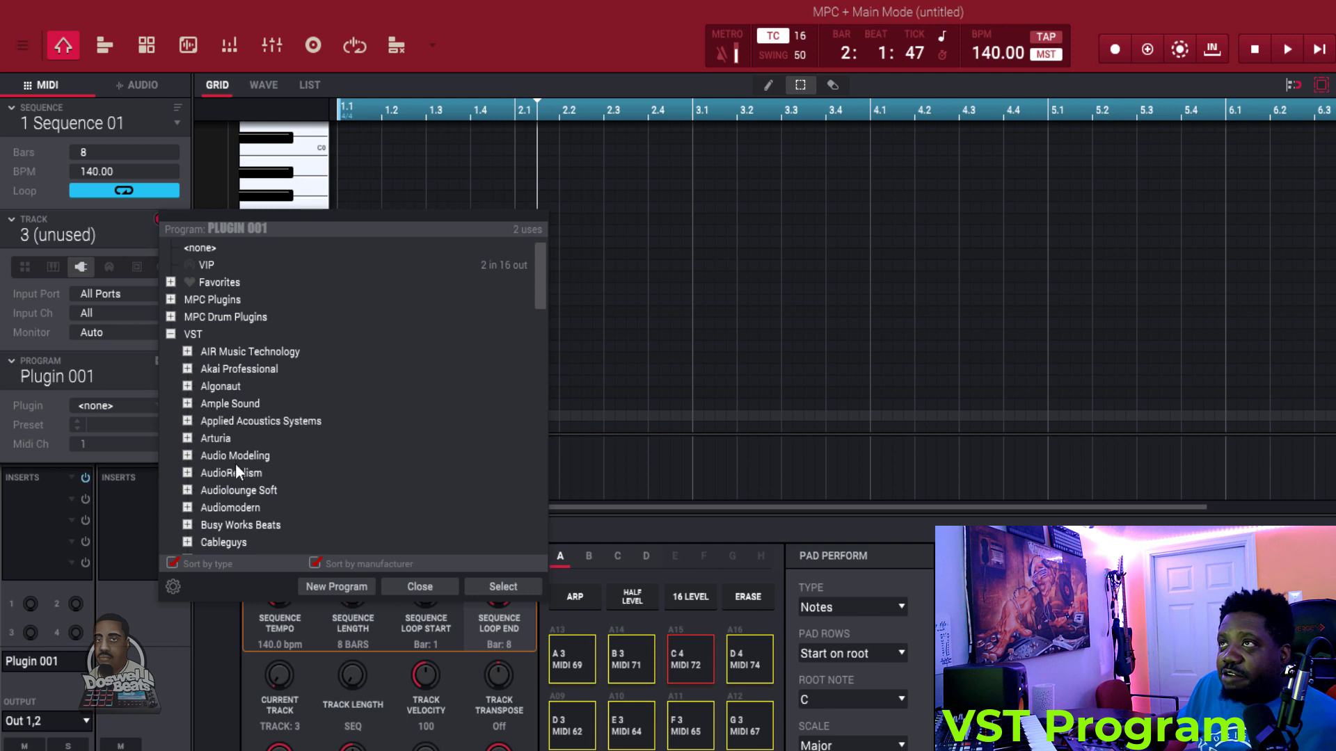
{"action": "scroll", "scroll_direction": "down", "scroll_amount": 3}
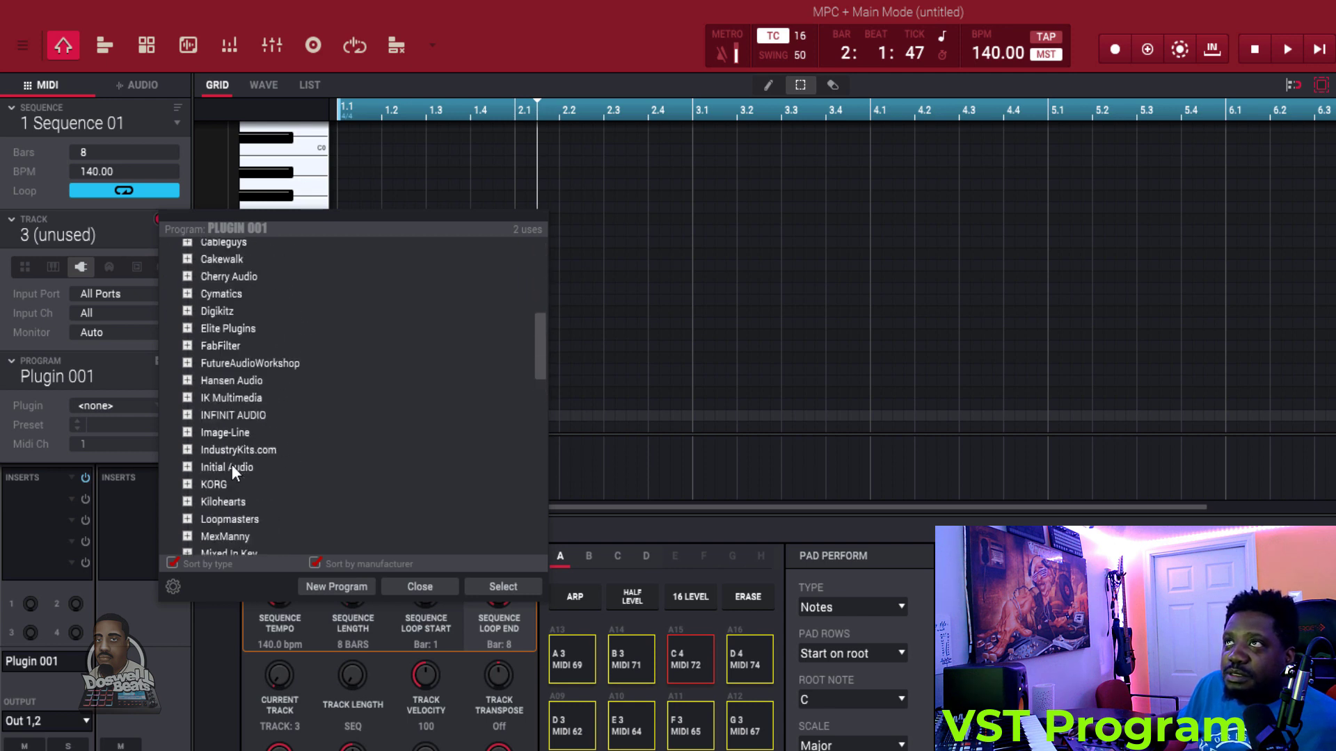
{"action": "left_click", "coordinate": [187, 327]}
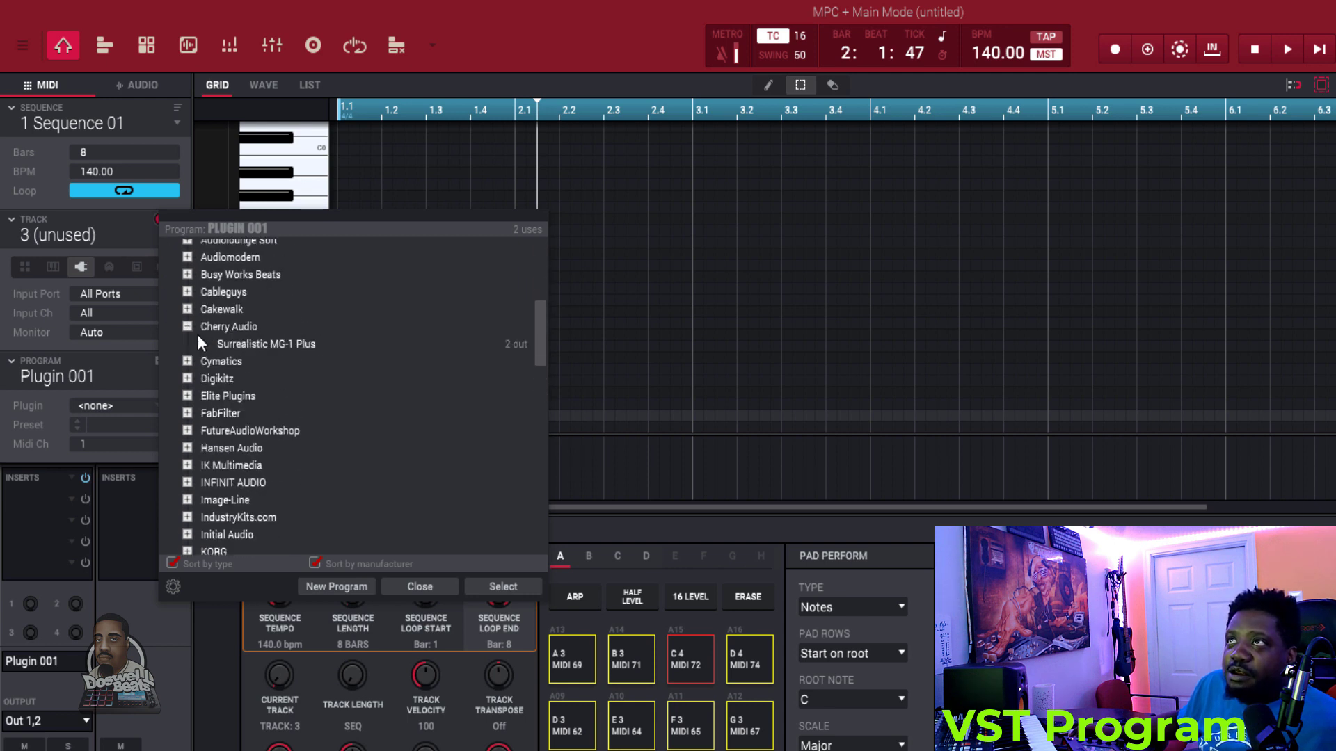
{"action": "left_click", "coordinate": [503, 586]}
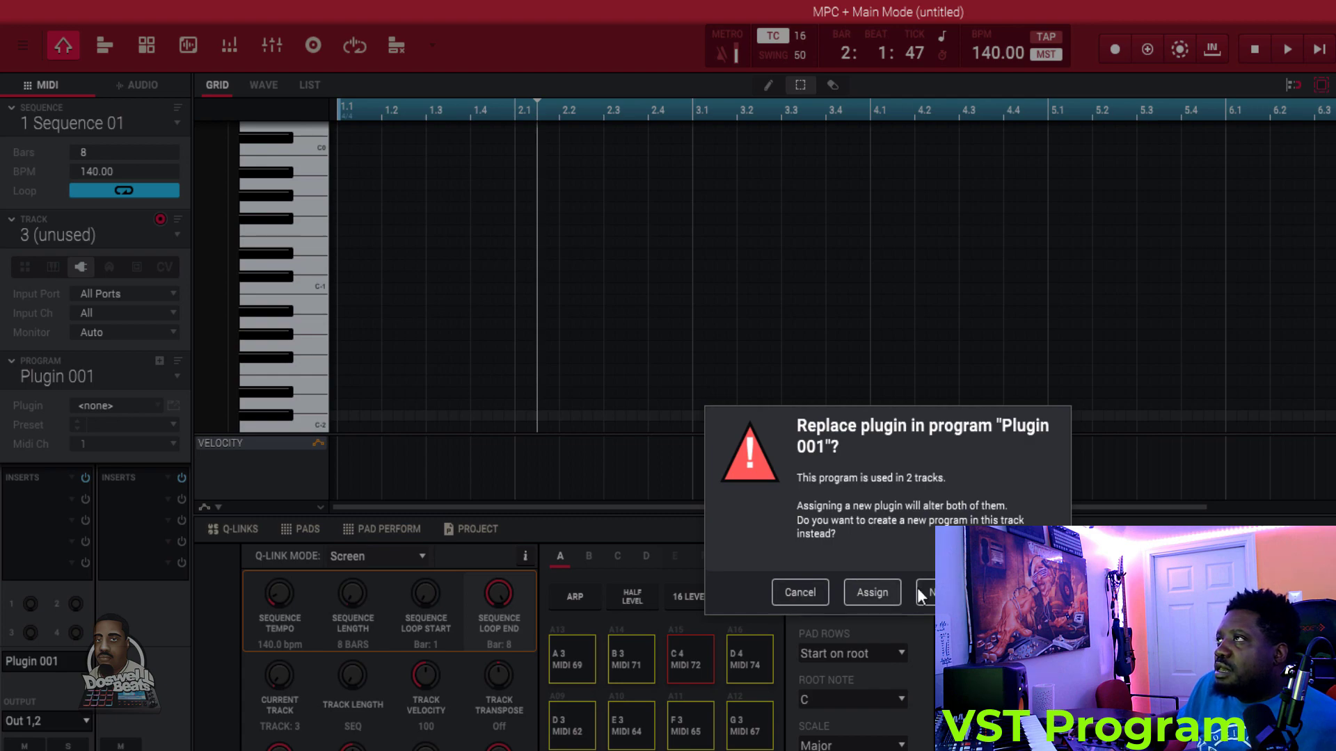
{"action": "left_click", "coordinate": [929, 592]}
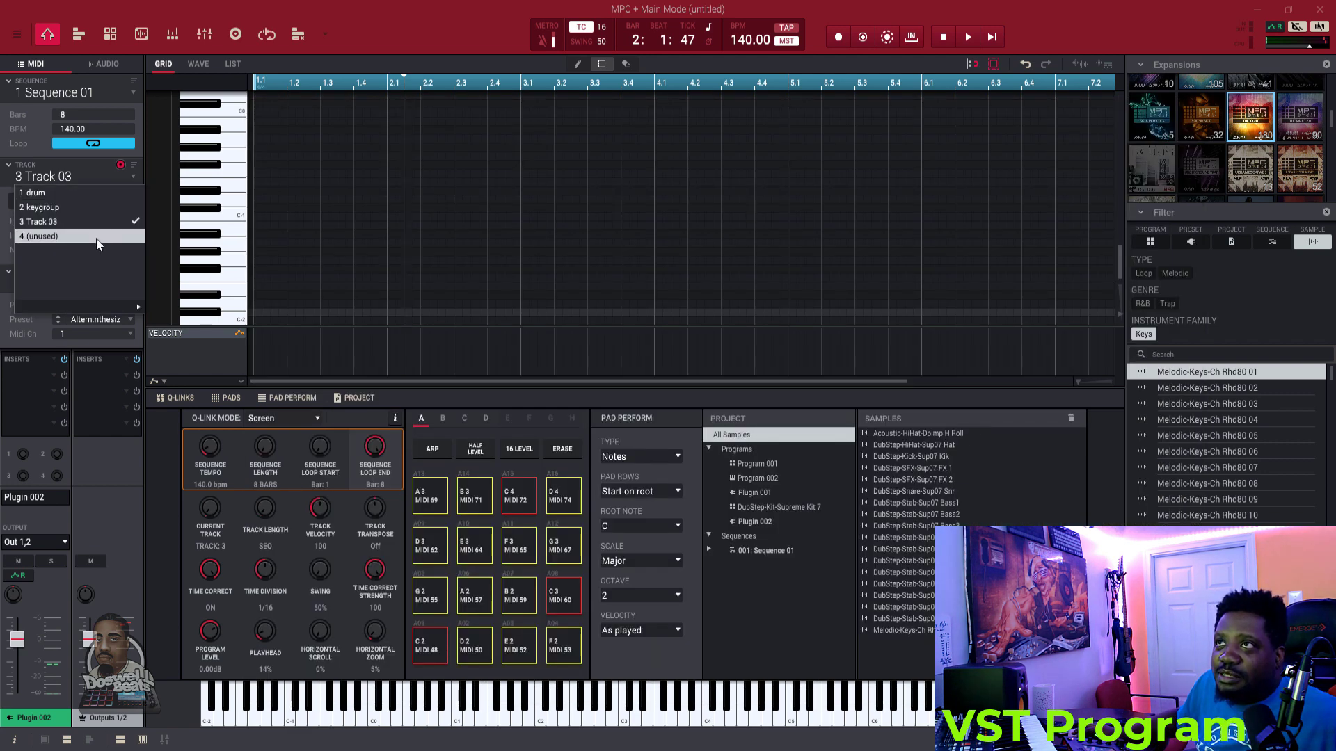
- Create a new Plugin 003 program on track 4 with AIR Music Technology's Xpand!2
{"action": "left_click", "coordinate": [40, 236]}
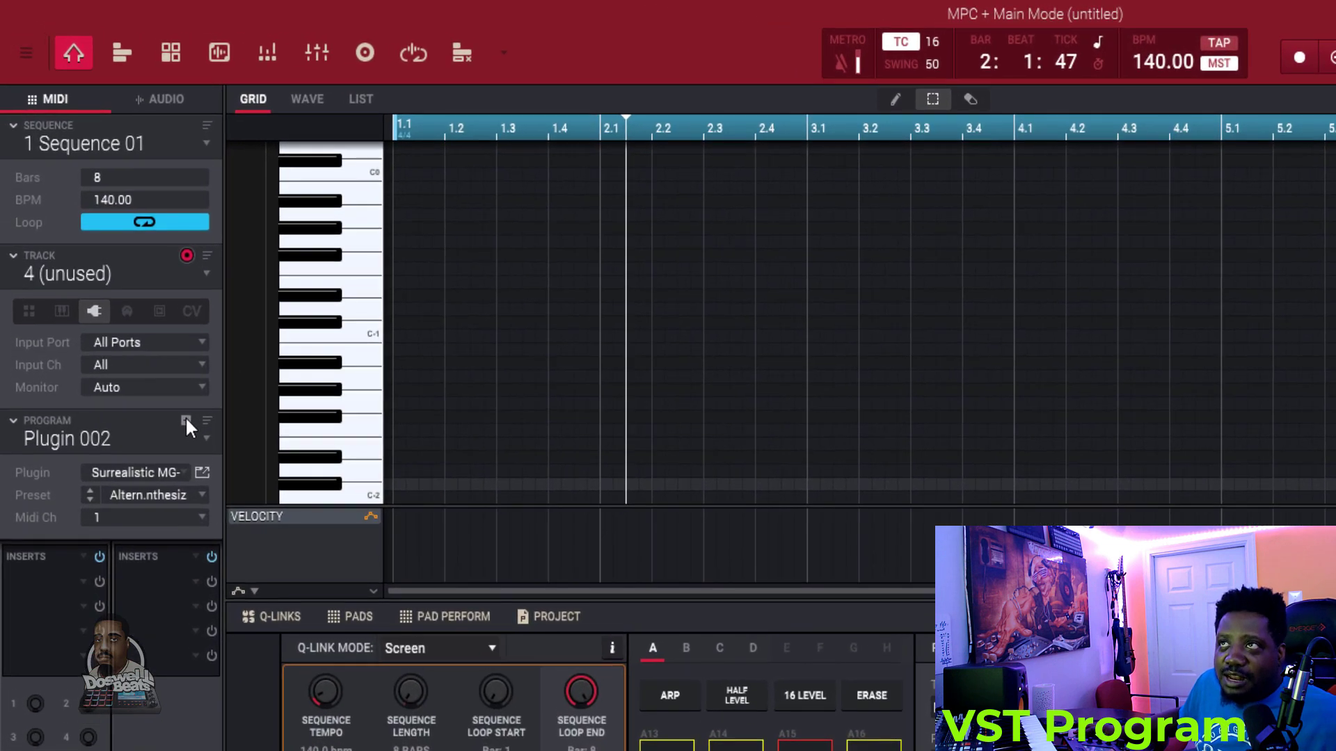
{"action": "left_click", "coordinate": [186, 421]}
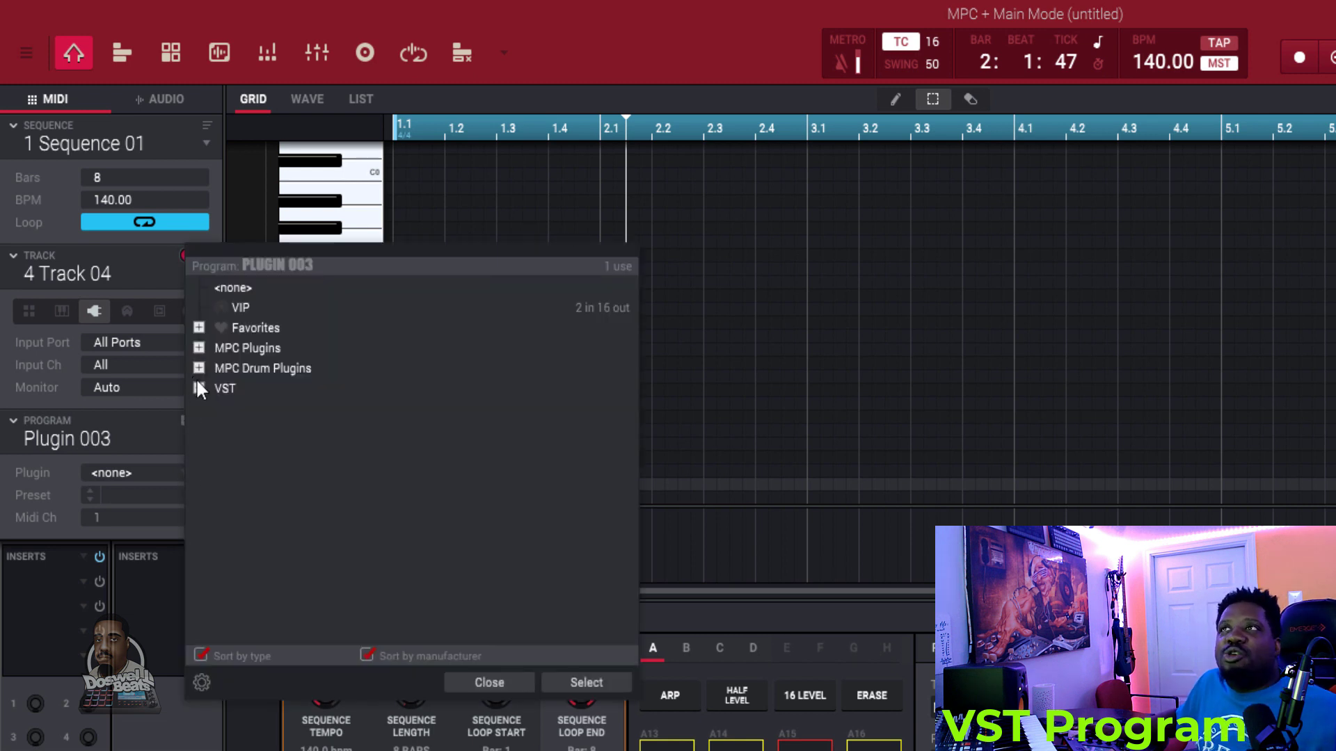
{"action": "left_click", "coordinate": [198, 388]}
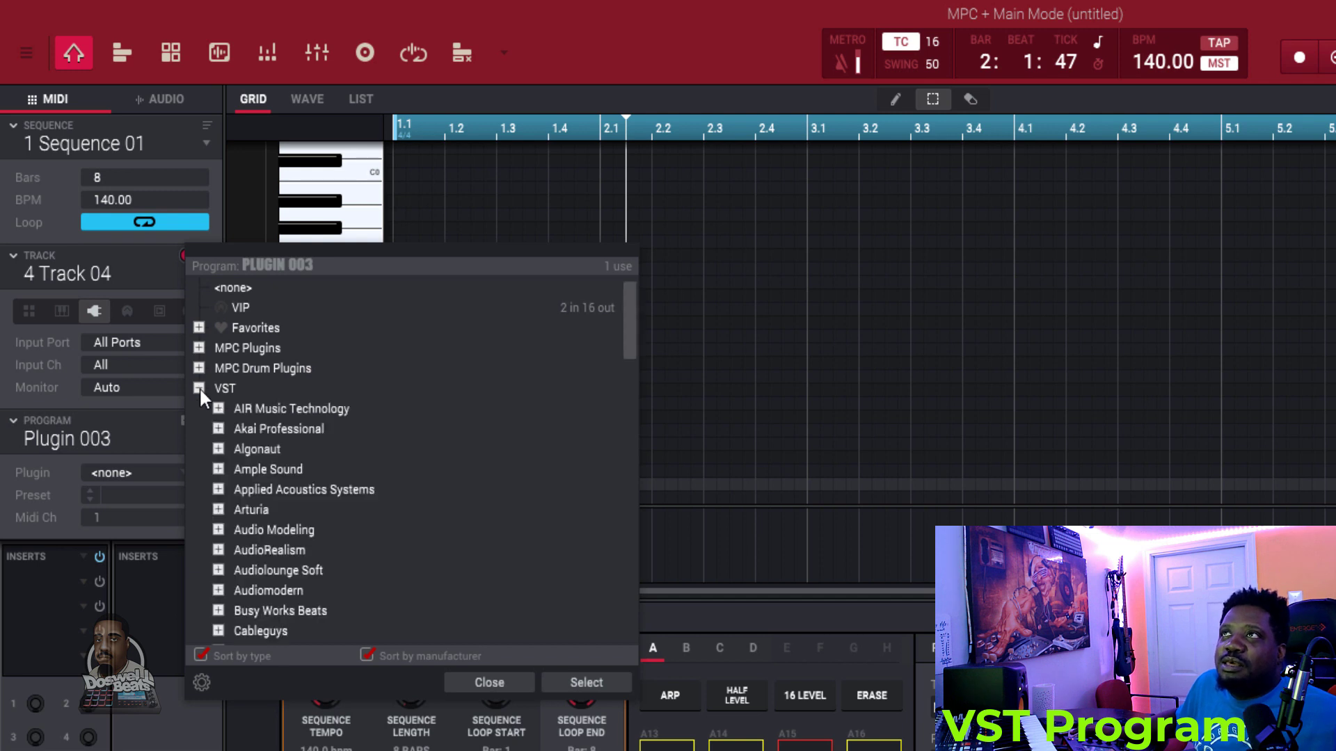
{"action": "left_click", "coordinate": [217, 409]}
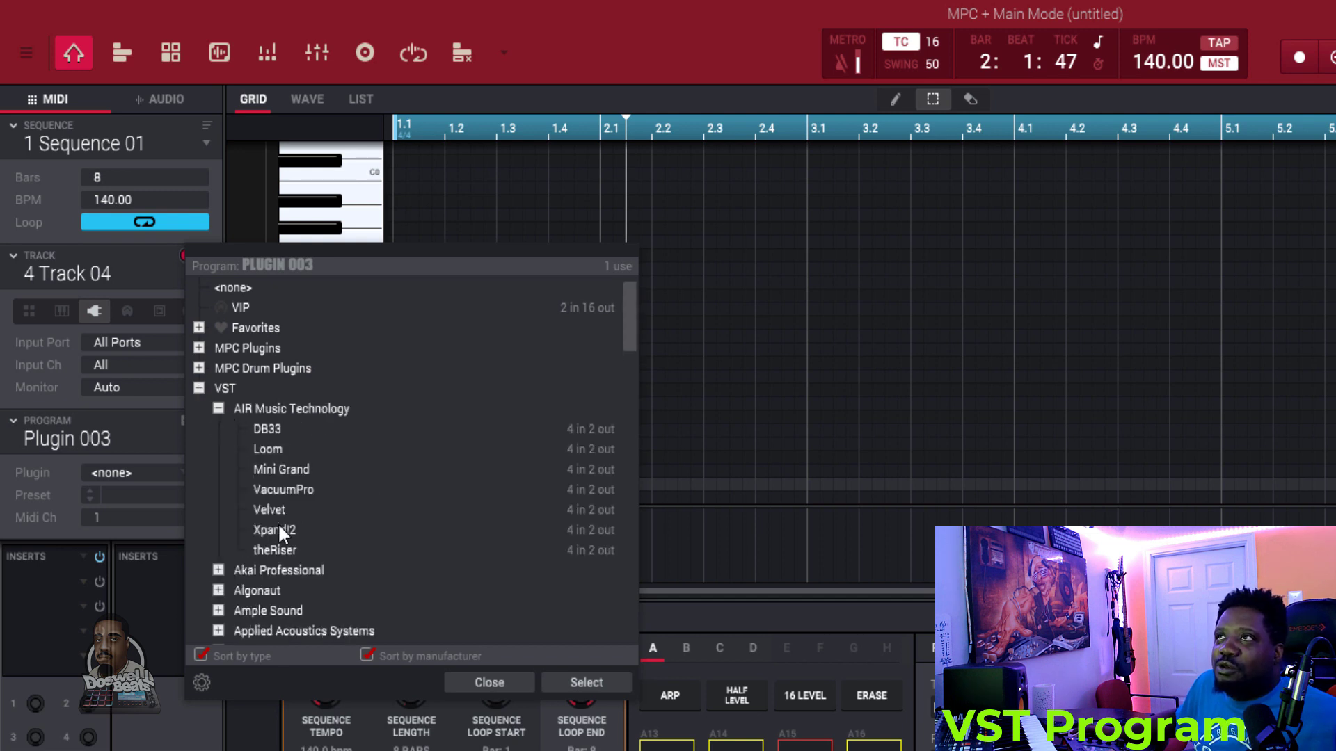
{"action": "left_click", "coordinate": [586, 683]}
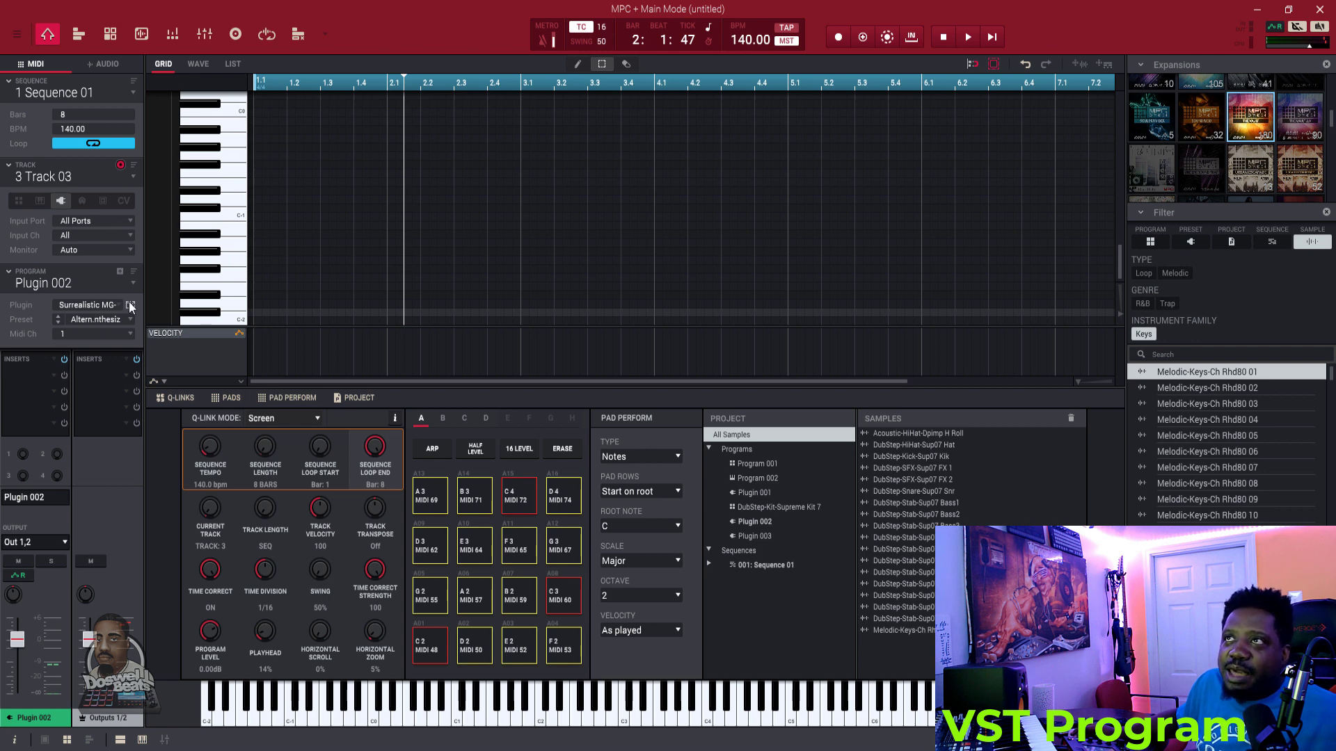
{"action": "mouse_move", "coordinate": [133, 311]}
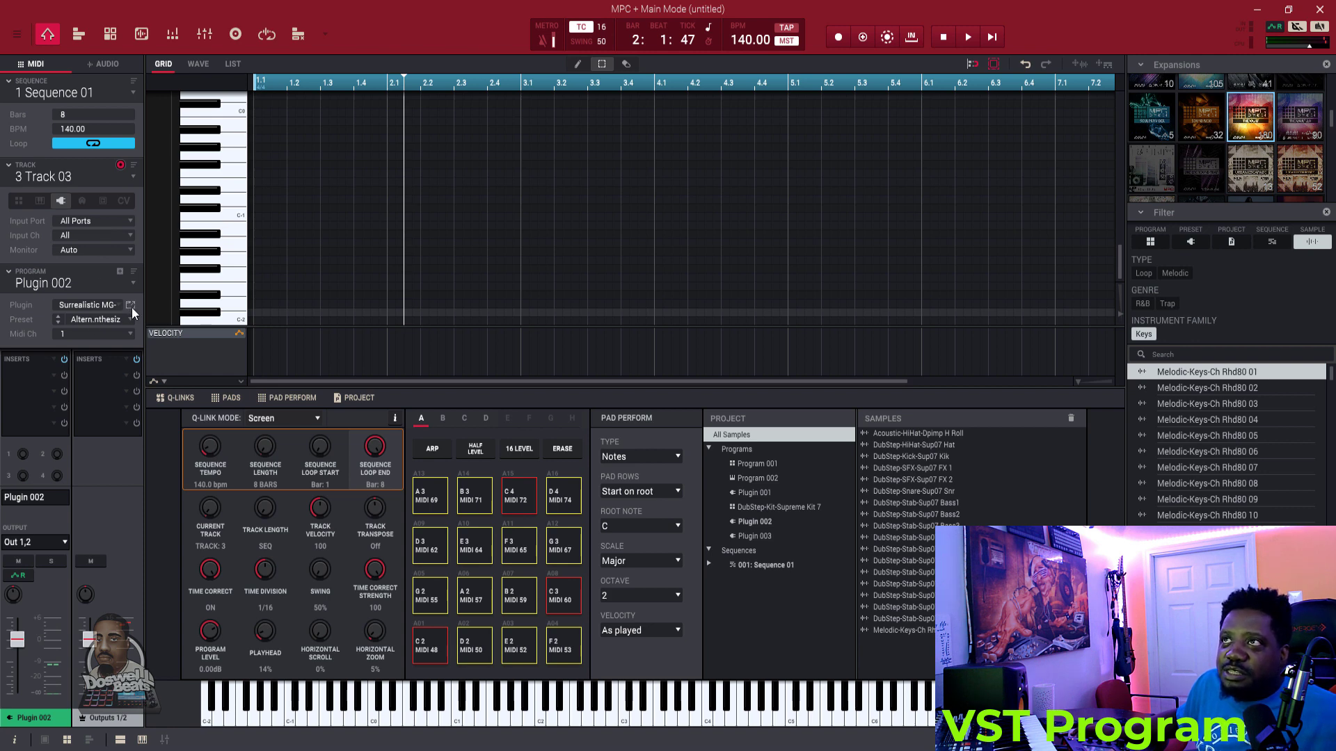
- Switch to Track 04, close the Xpand!2 window, then select empty track 5
{"action": "left_click", "coordinate": [132, 304]}
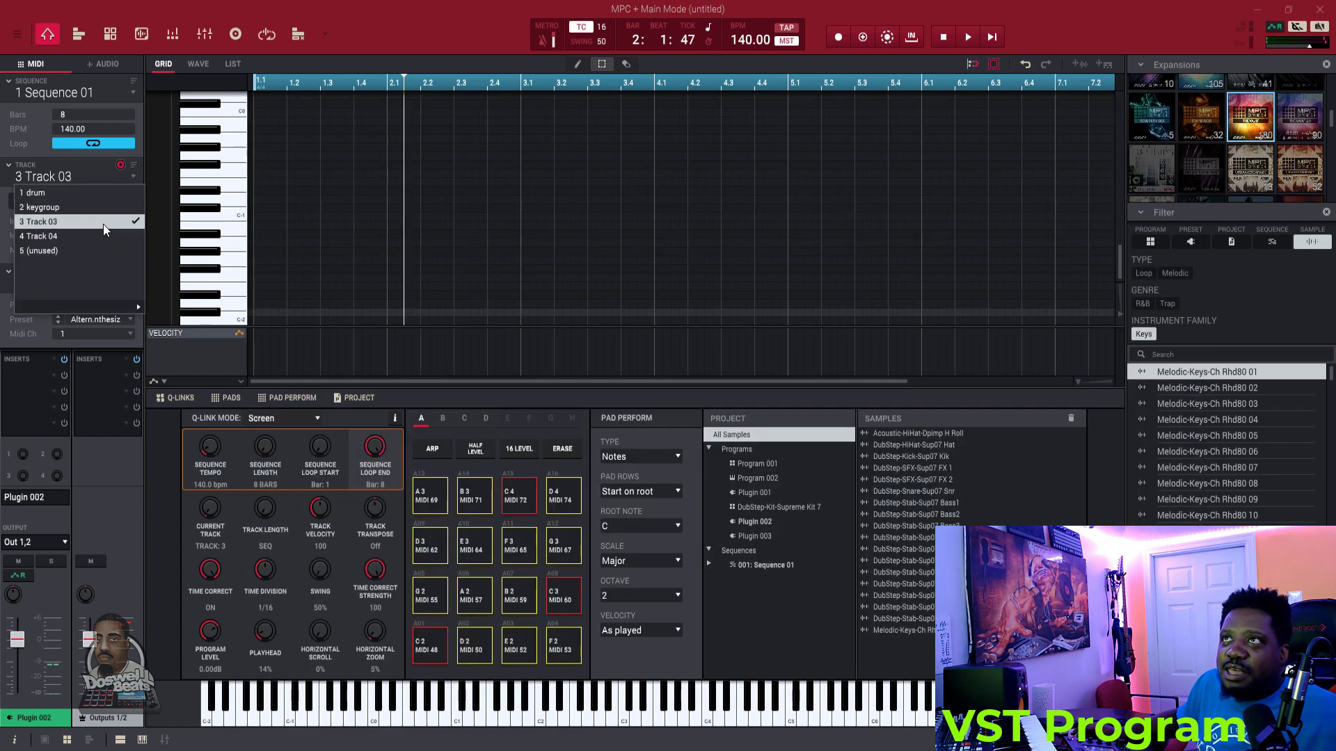
{"action": "left_click", "coordinate": [43, 236]}
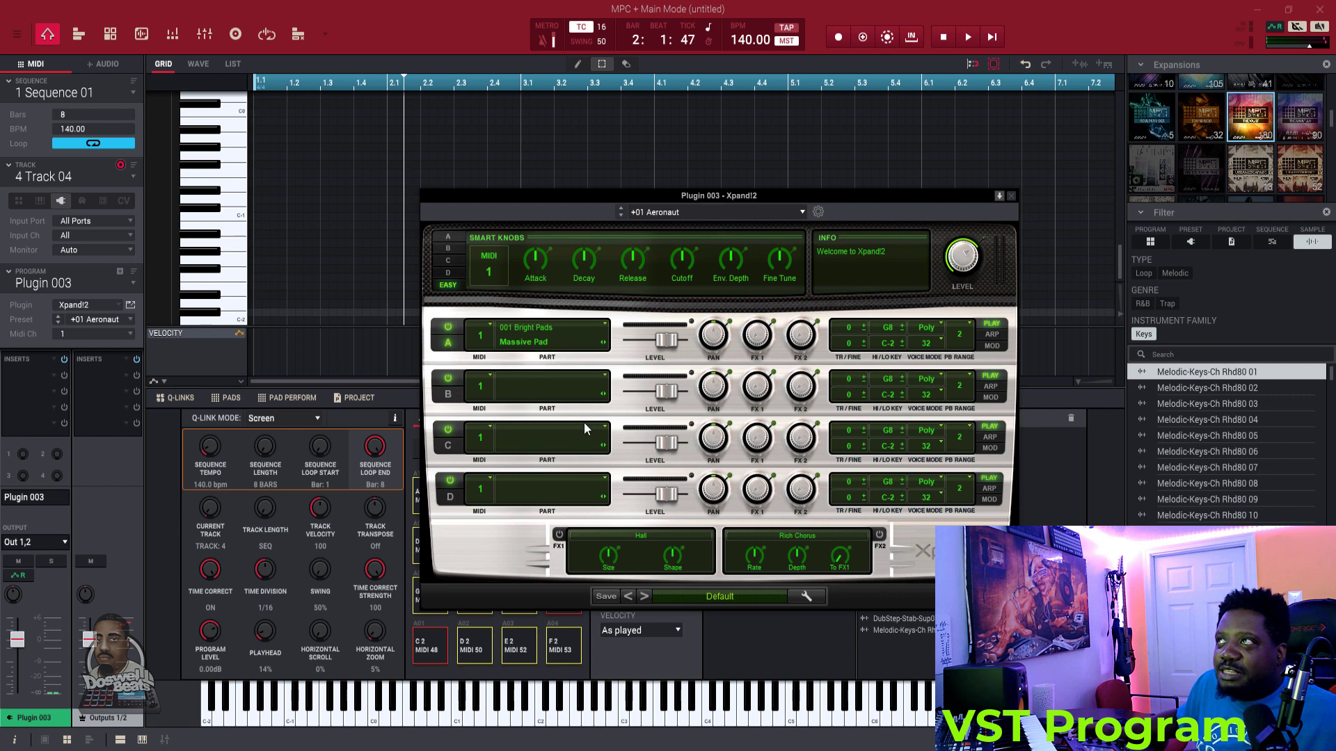
{"action": "left_click", "coordinate": [1010, 195]}
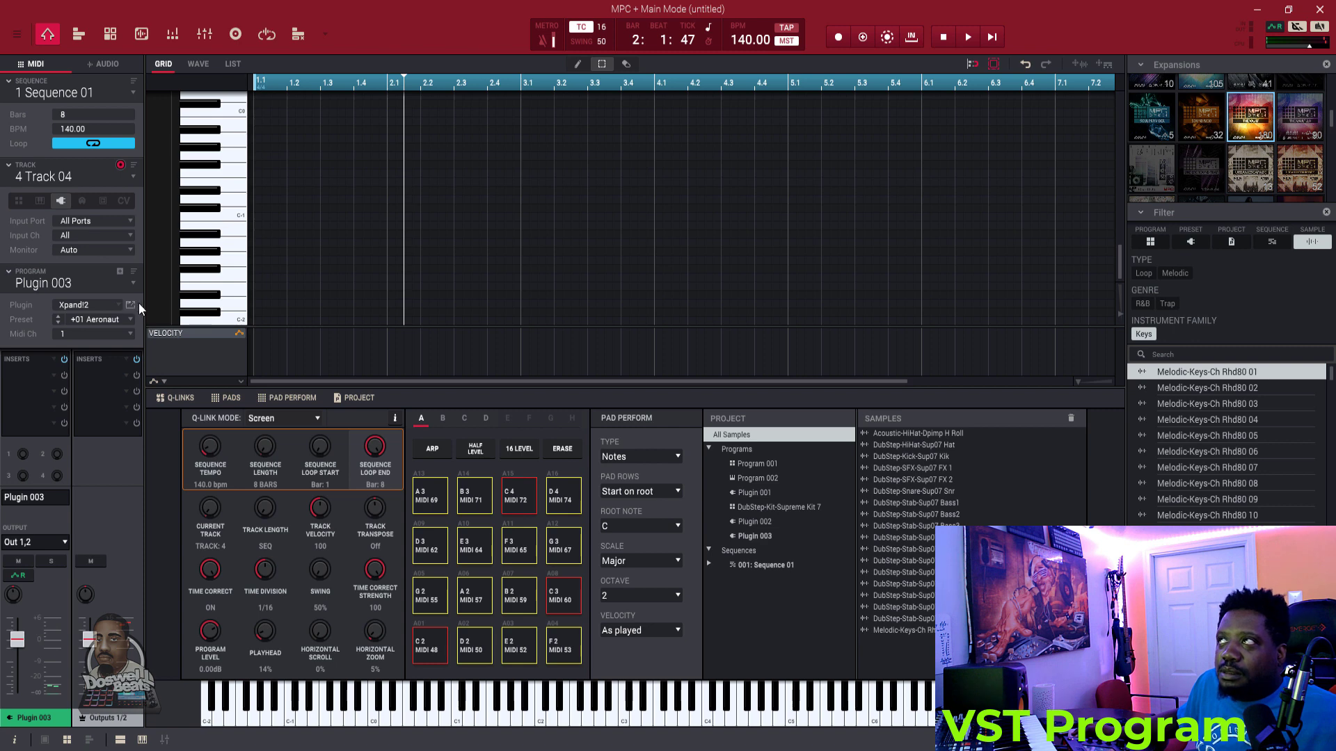
{"action": "left_click", "coordinate": [133, 307]}
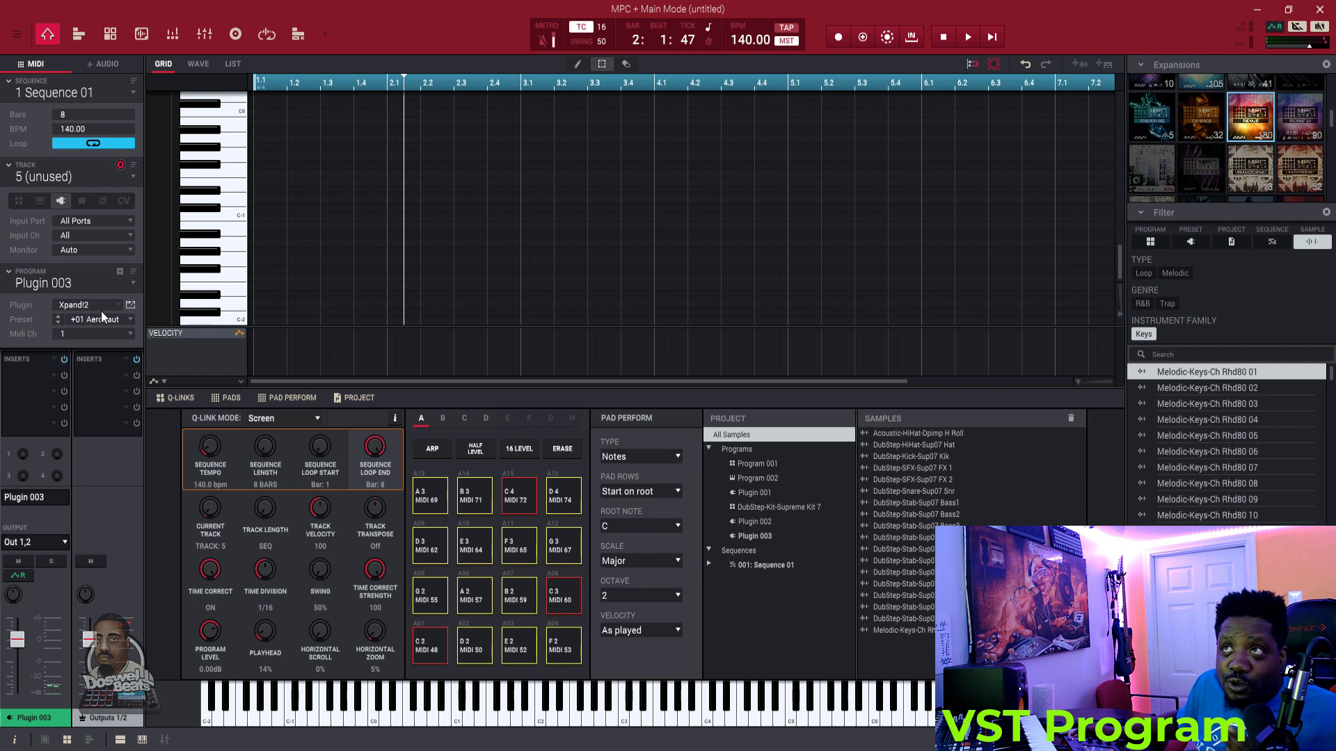
{"action": "mouse_move", "coordinate": [118, 294]}
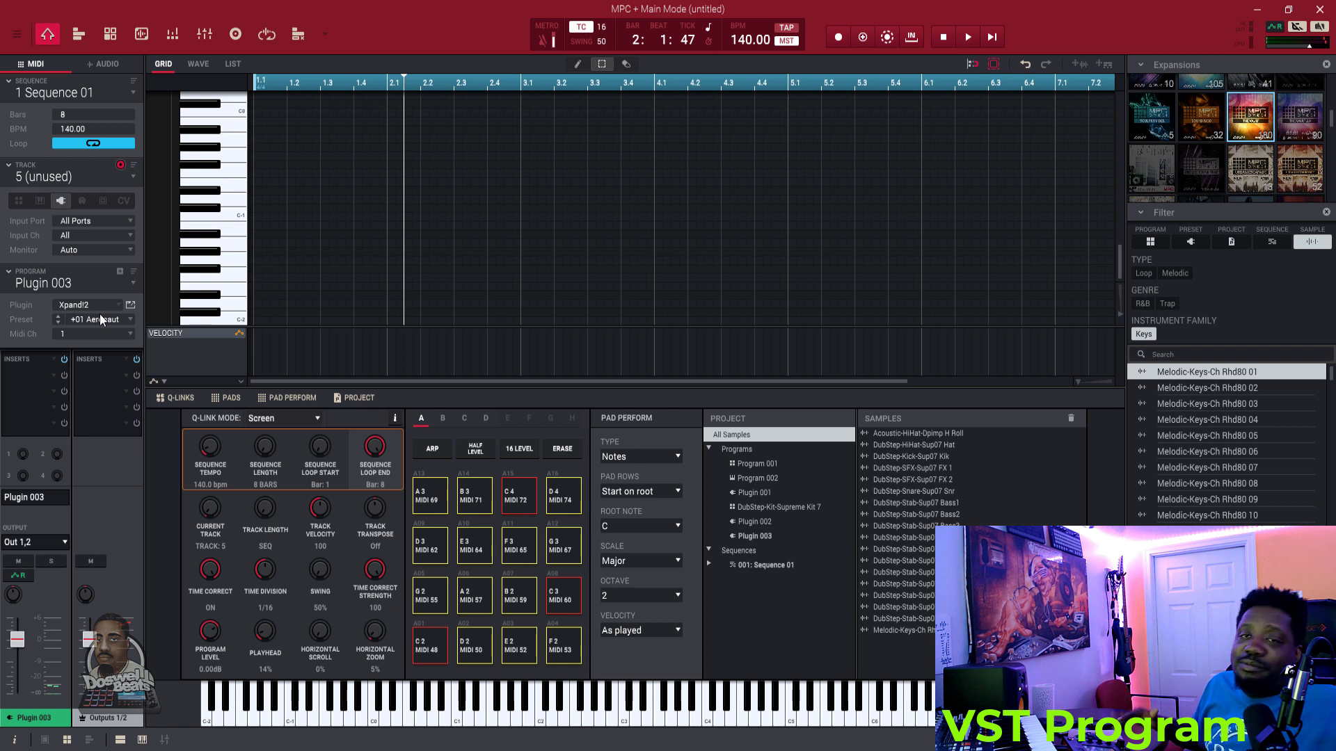
{"action": "mouse_move", "coordinate": [125, 239]}
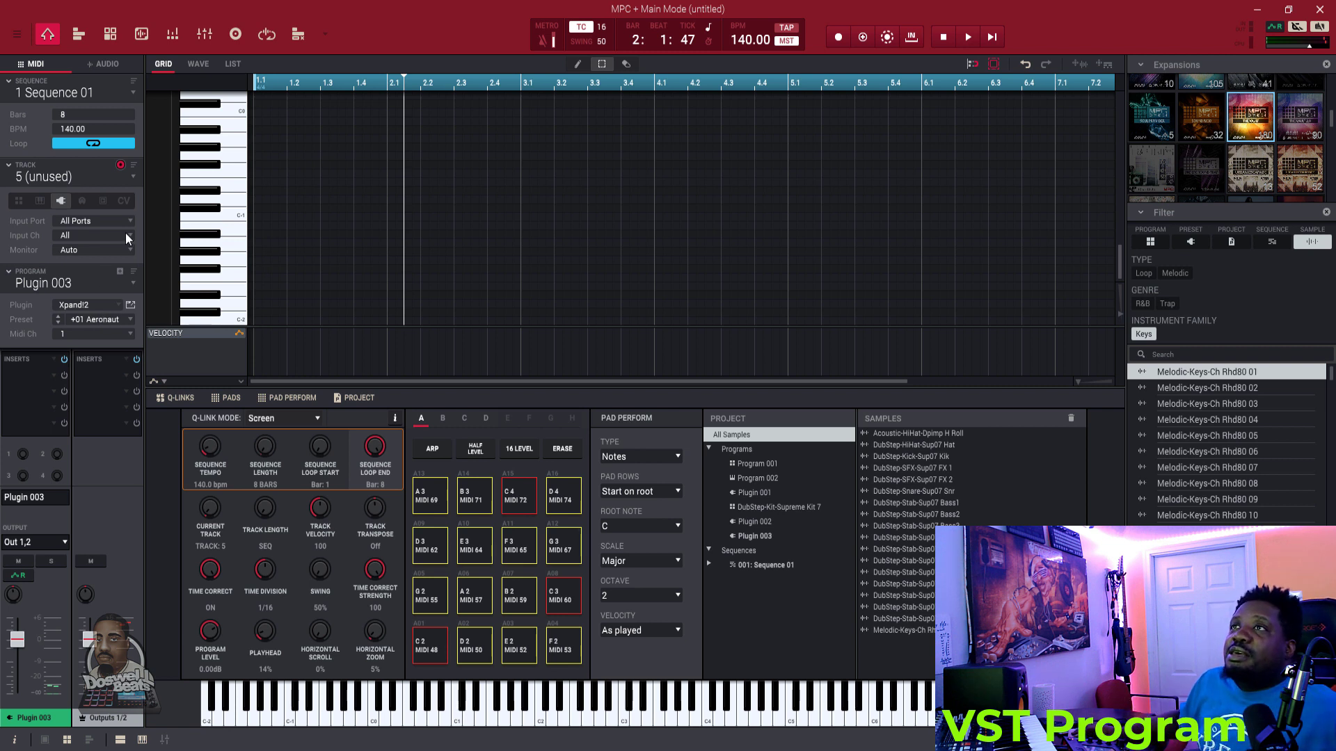
{"action": "mouse_move", "coordinate": [121, 275]}
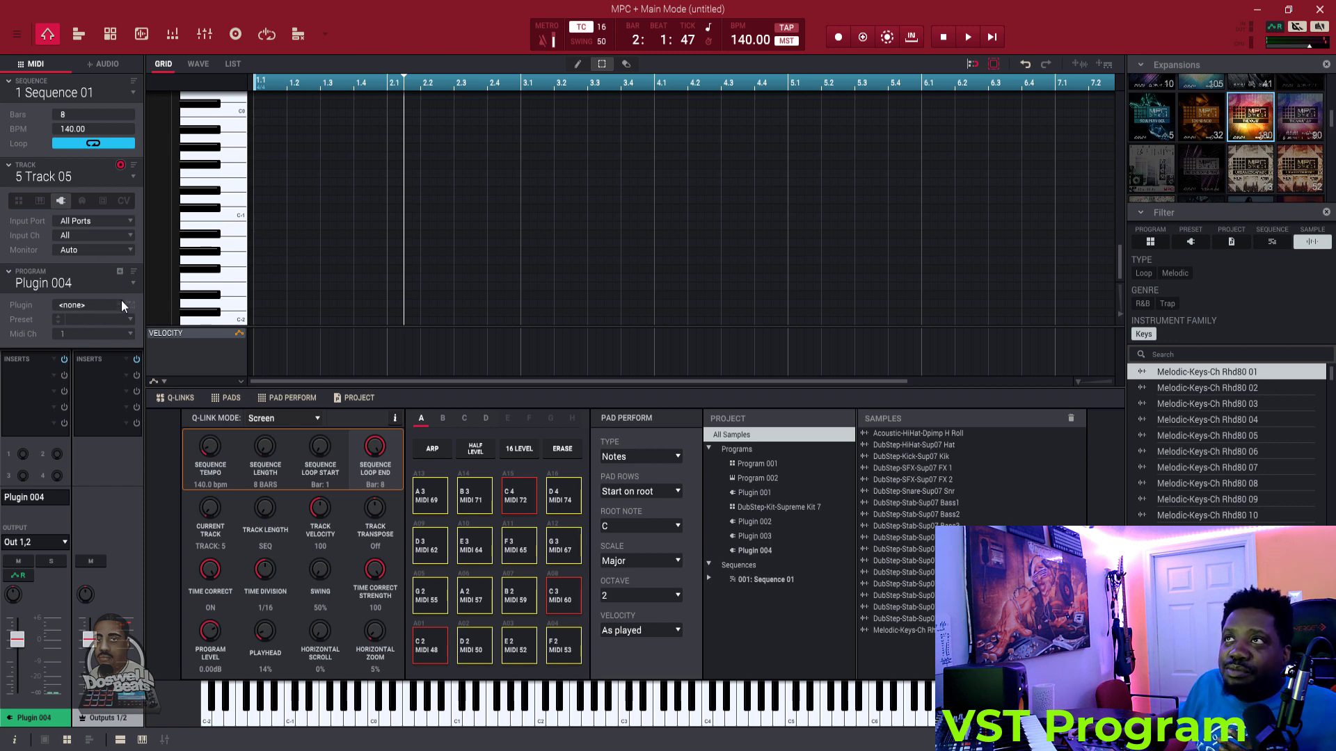
- Load Mini Grand into track 5's Plugin 004 program and open its instrument window
{"action": "left_click", "coordinate": [94, 304]}
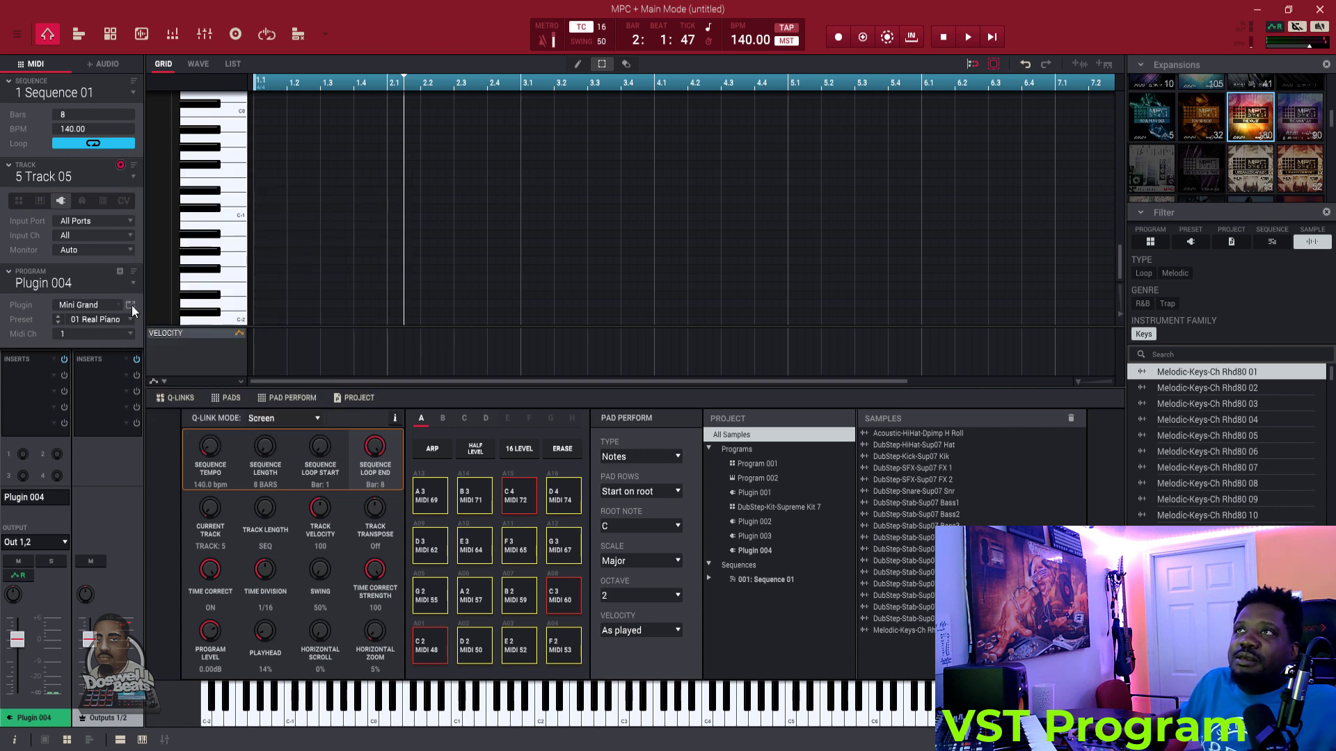
{"action": "left_click", "coordinate": [132, 304]}
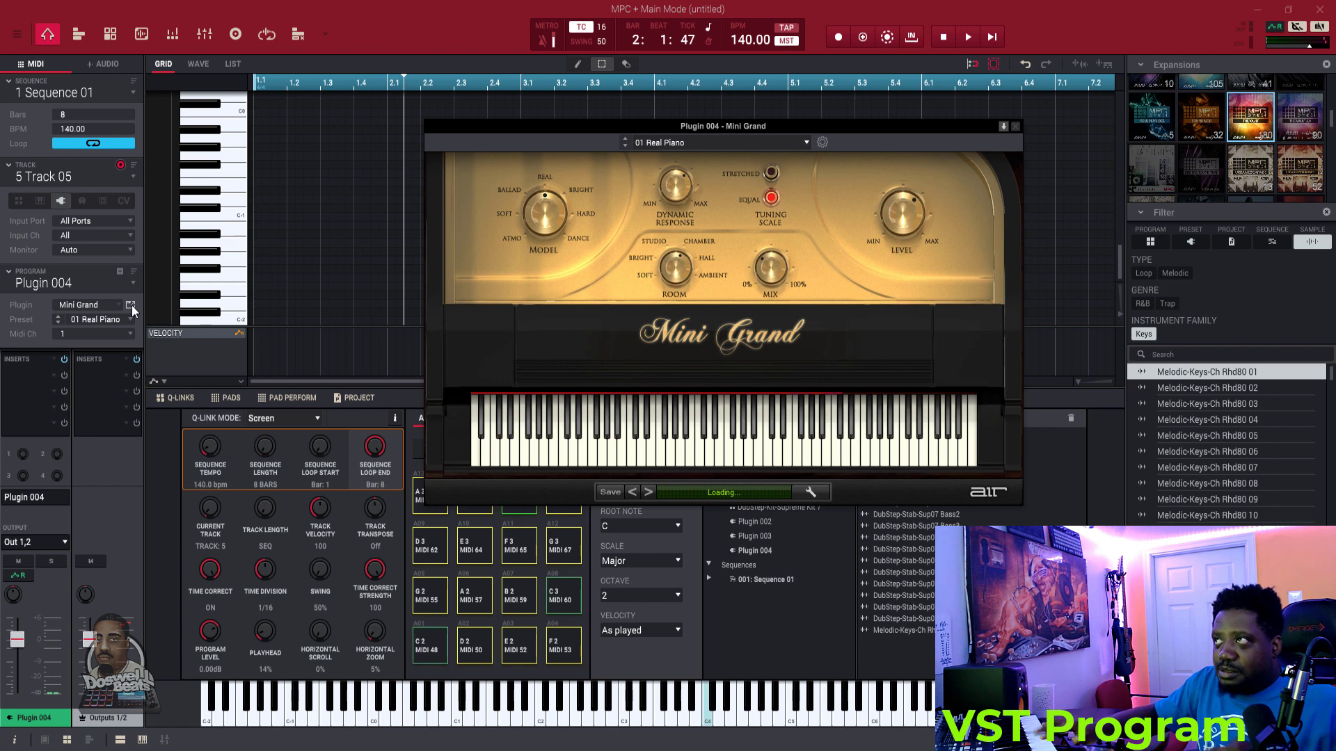